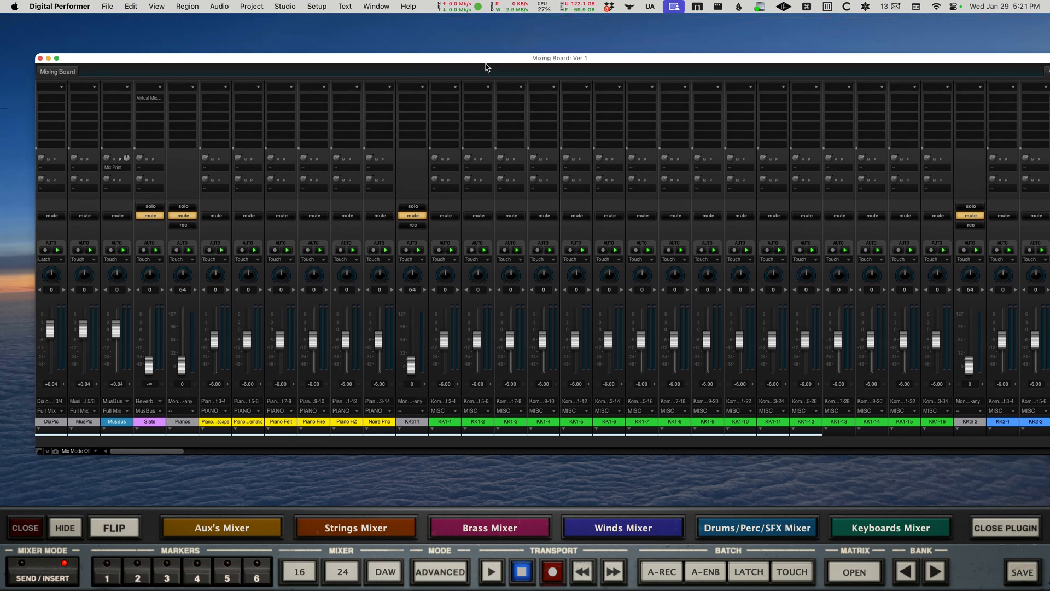
# Drag and shrink the Mixing Board window into a smaller window centred on the screen
pyautogui.moveTo(487, 67); pyautogui.dragTo(474, 75)
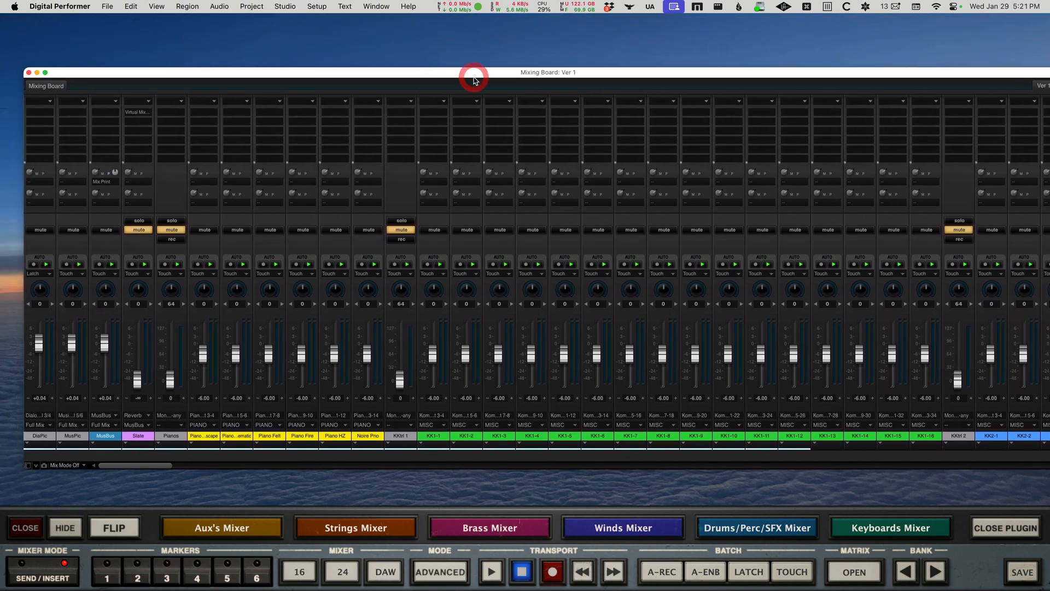
pyautogui.moveTo(473, 72); pyautogui.dragTo(545, 118)
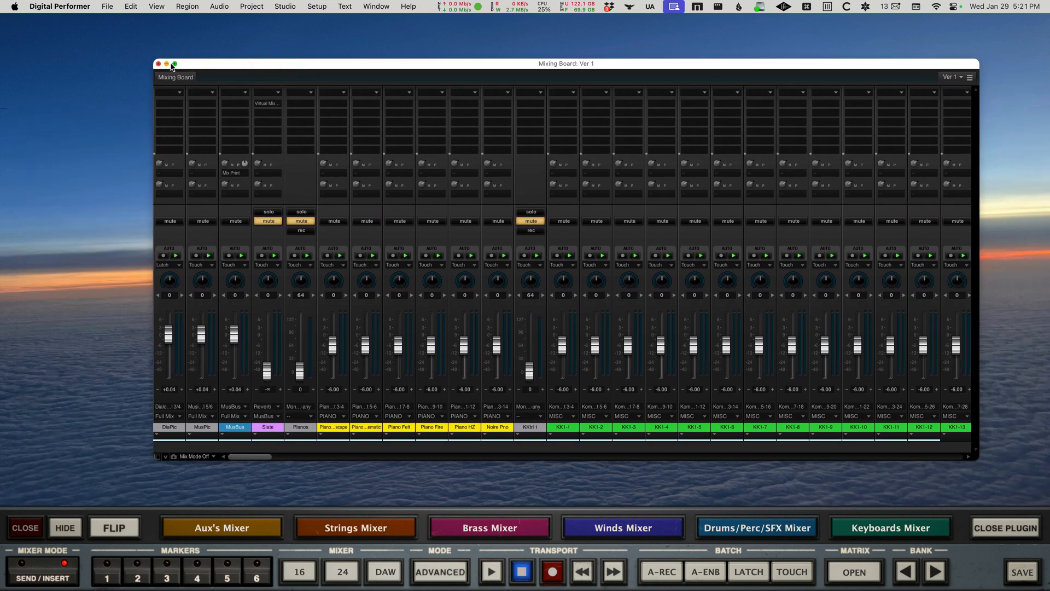
pyautogui.click(174, 63)
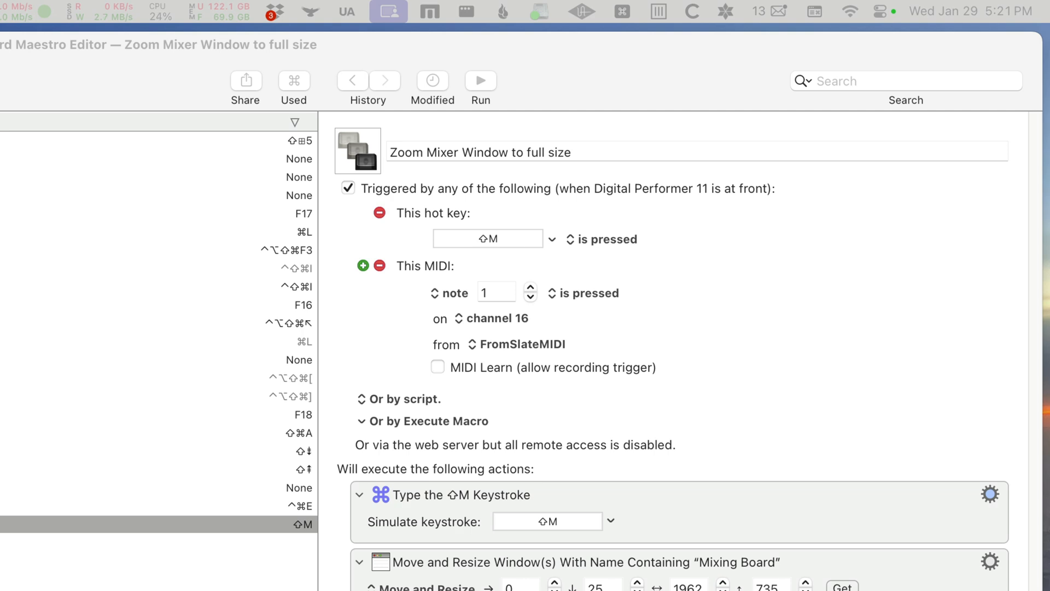
pyautogui.moveTo(751, 286)
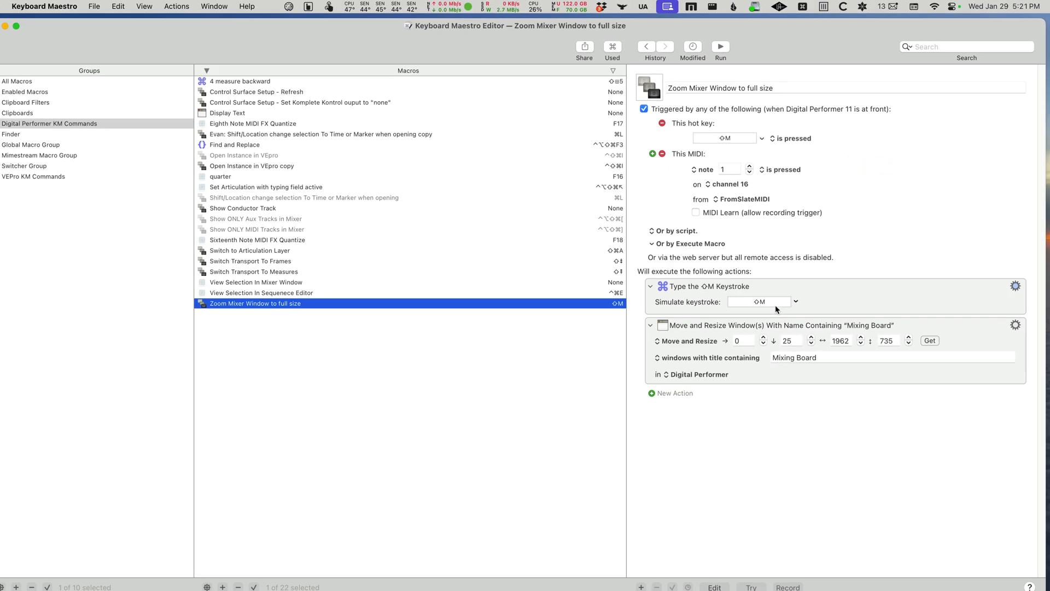
pyautogui.moveTo(982, 388)
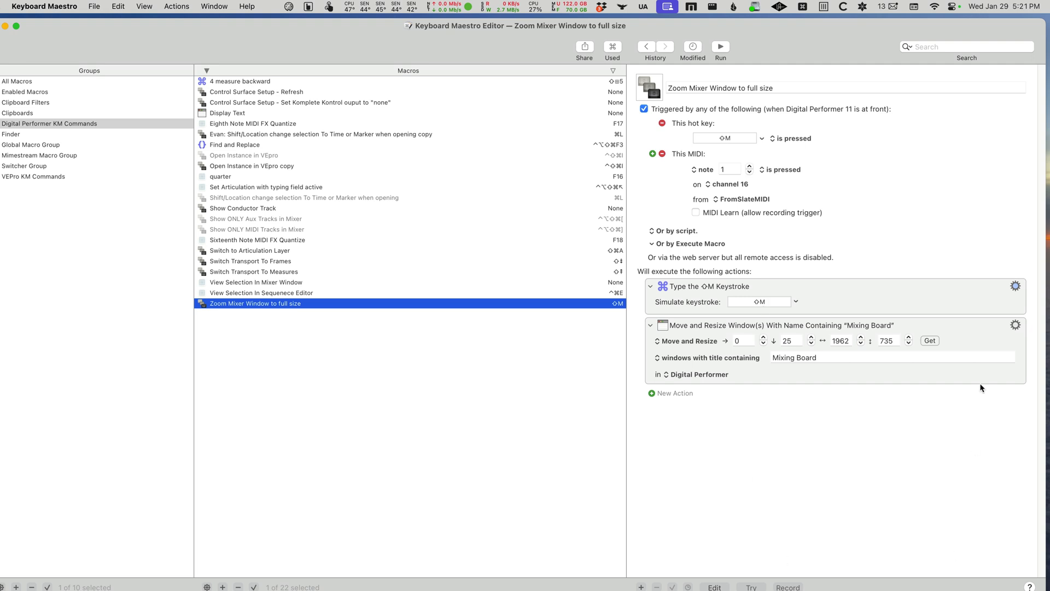
pyautogui.moveTo(772, 329)
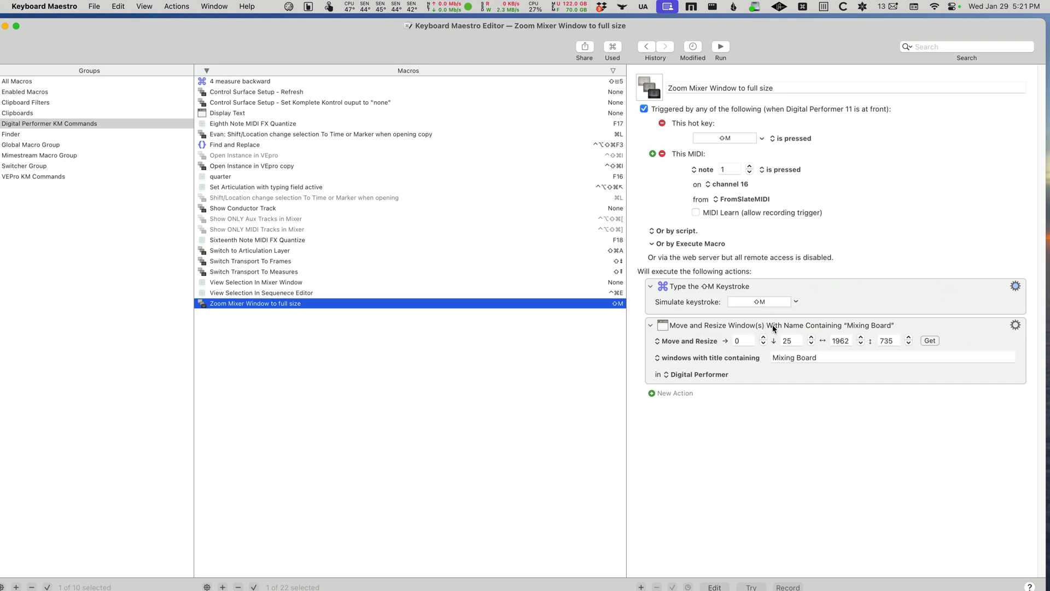
pyautogui.moveTo(900, 332)
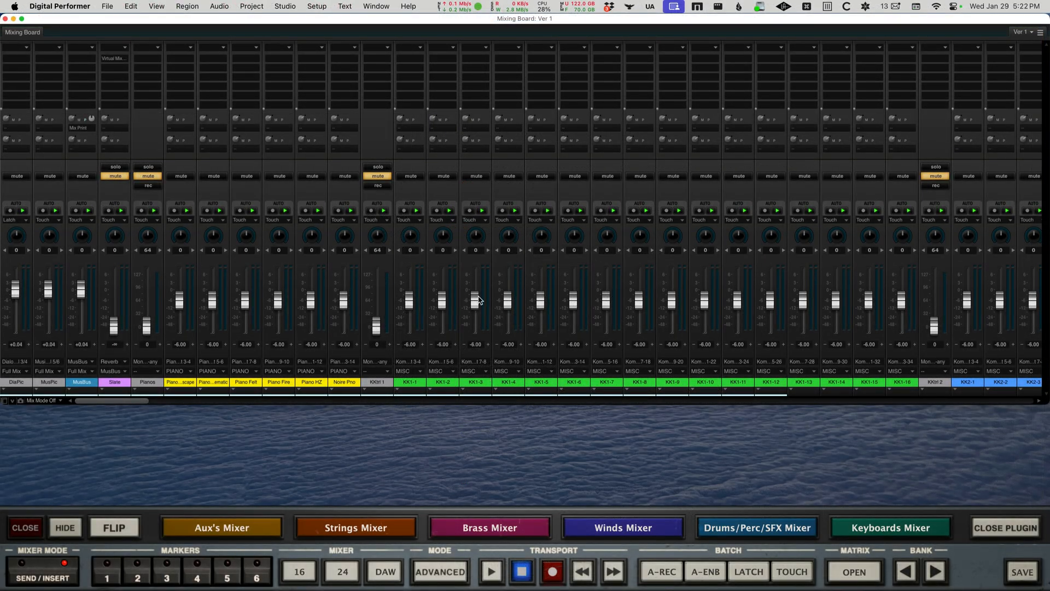
pyautogui.moveTo(364, 458)
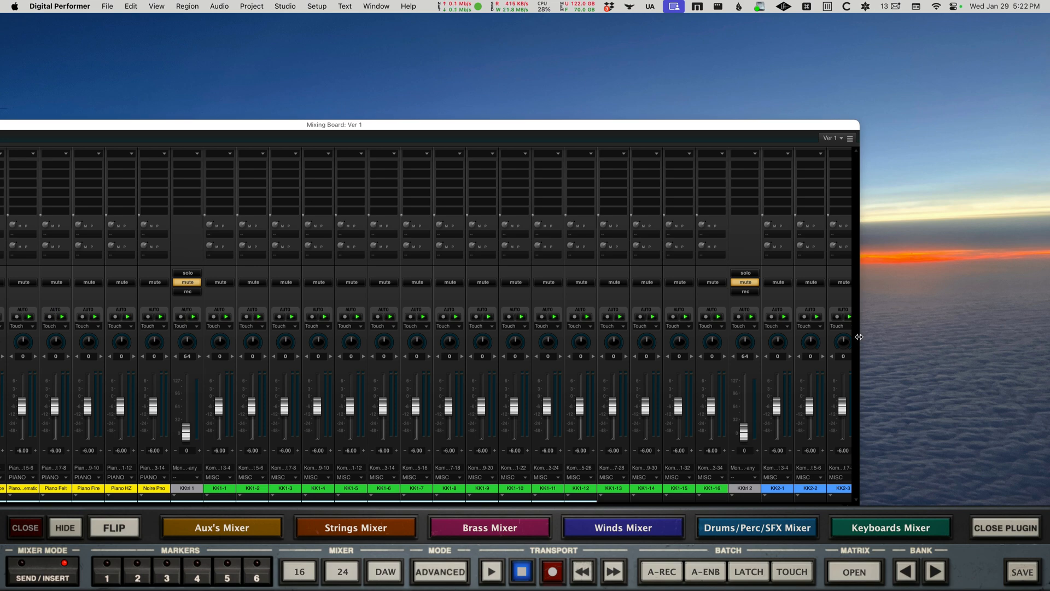
pyautogui.moveTo(860, 337); pyautogui.dragTo(649, 380)
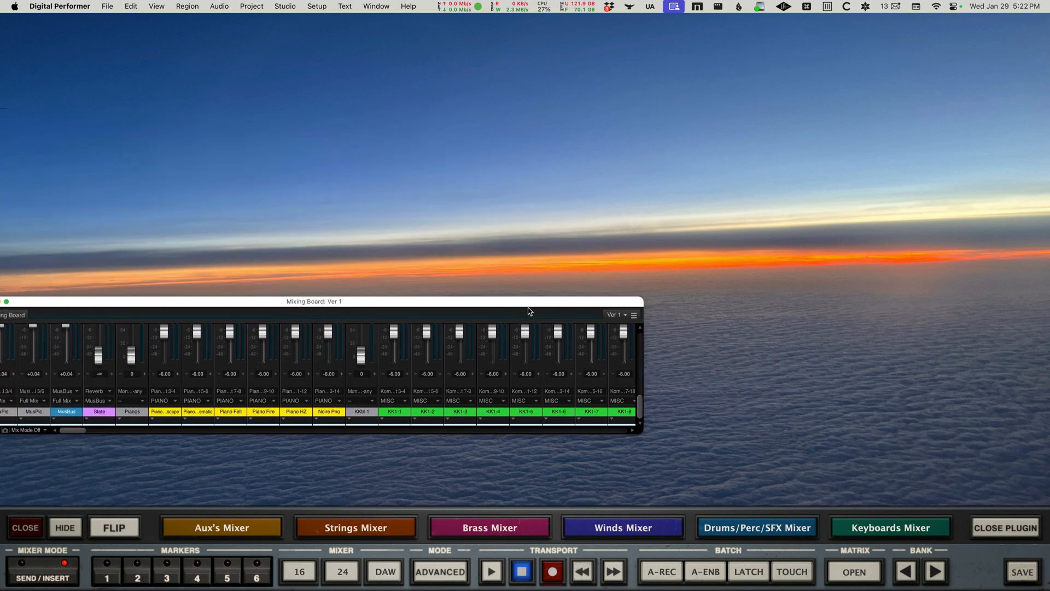
pyautogui.moveTo(314, 300); pyautogui.dragTo(753, 338)
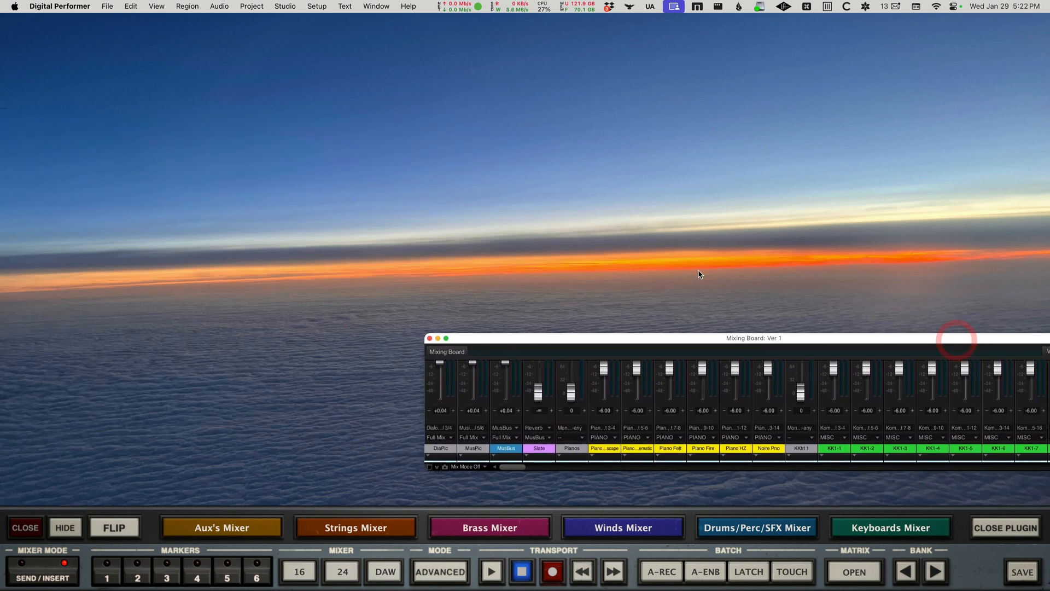
pyautogui.moveTo(21, 35)
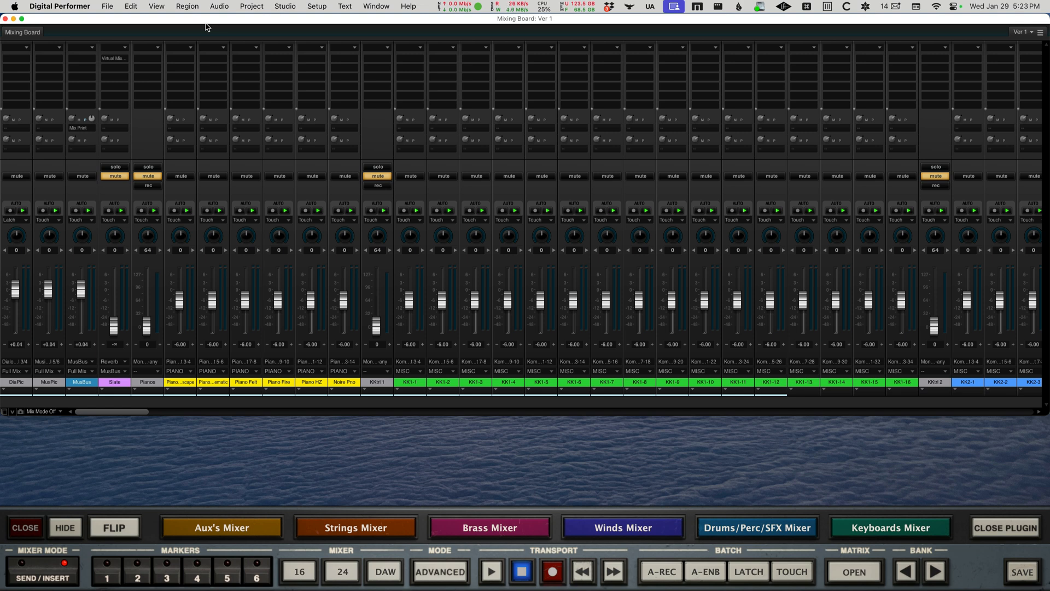
pyautogui.moveTo(105, 504)
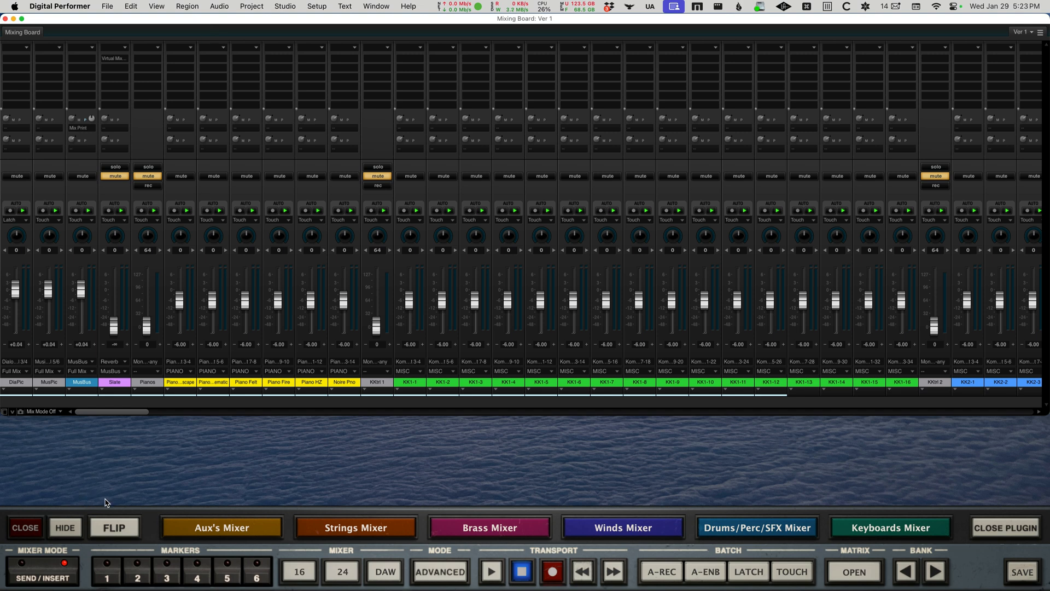
pyautogui.moveTo(51, 515)
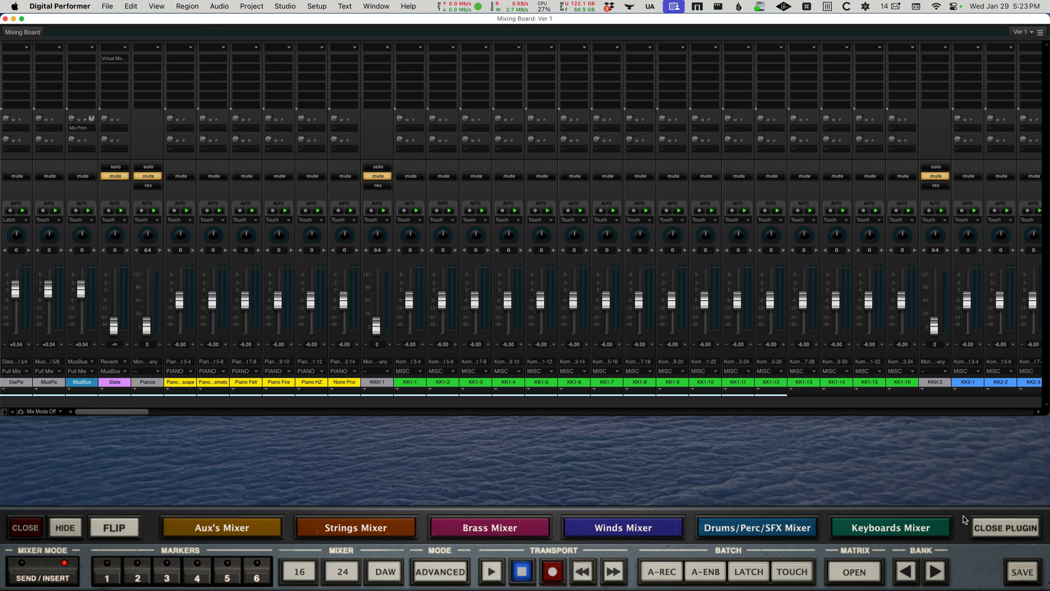
pyautogui.moveTo(259, 527)
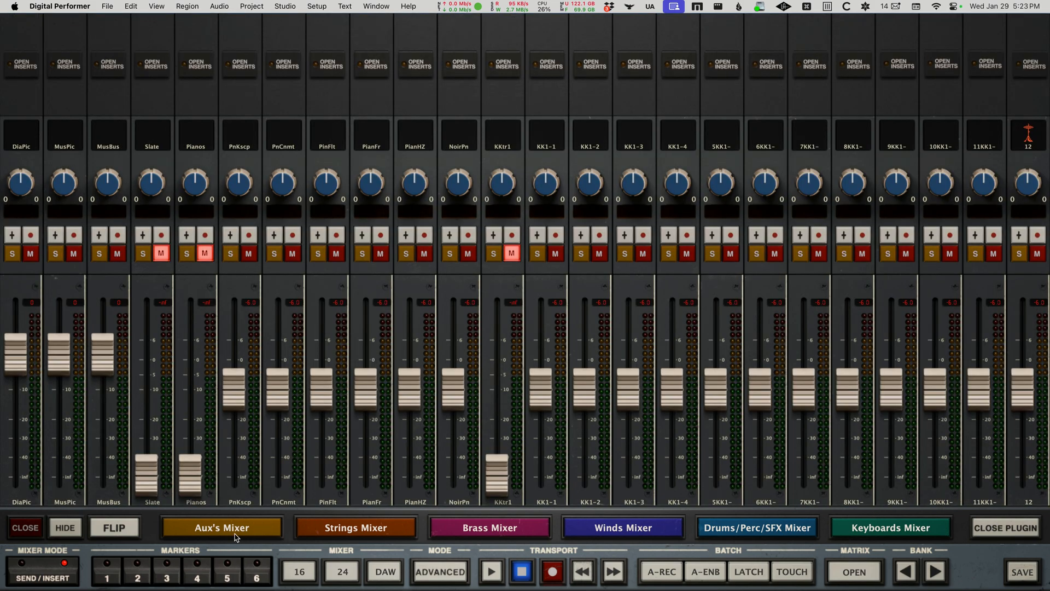
pyautogui.moveTo(348, 501)
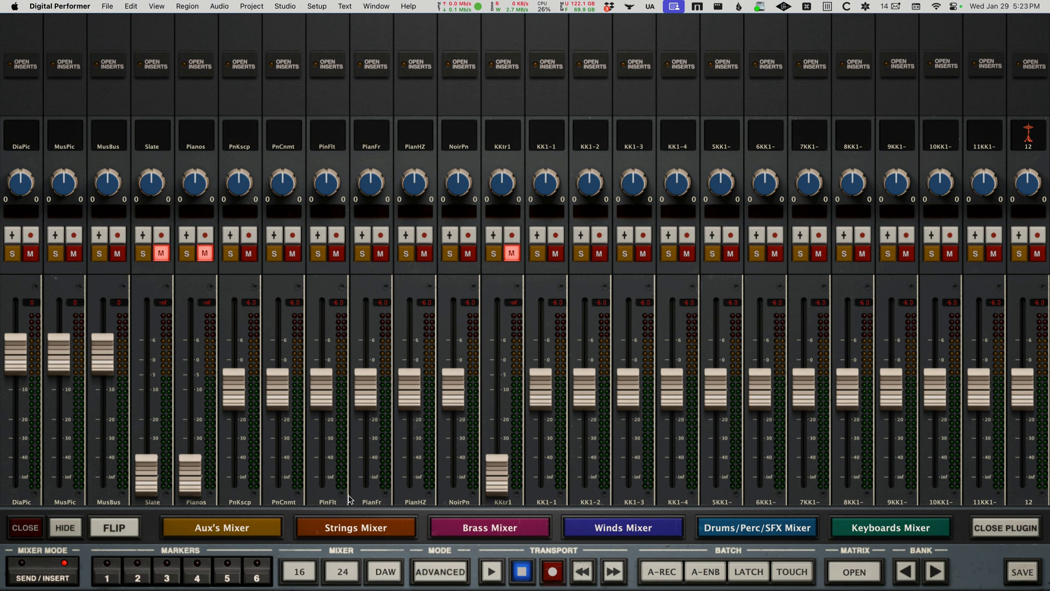
pyautogui.moveTo(421, 473)
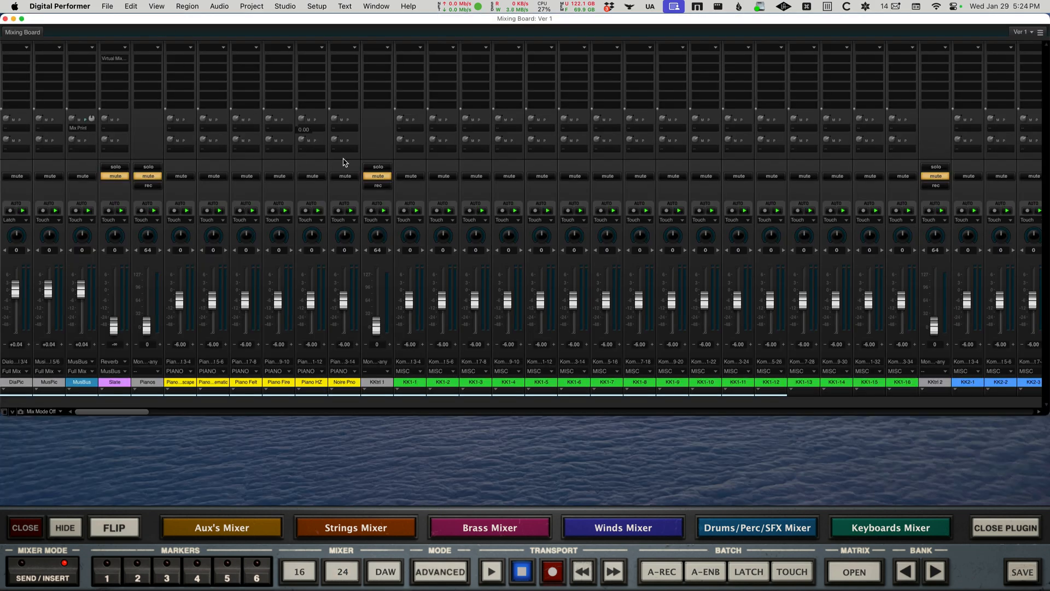
pyautogui.moveTo(372, 264)
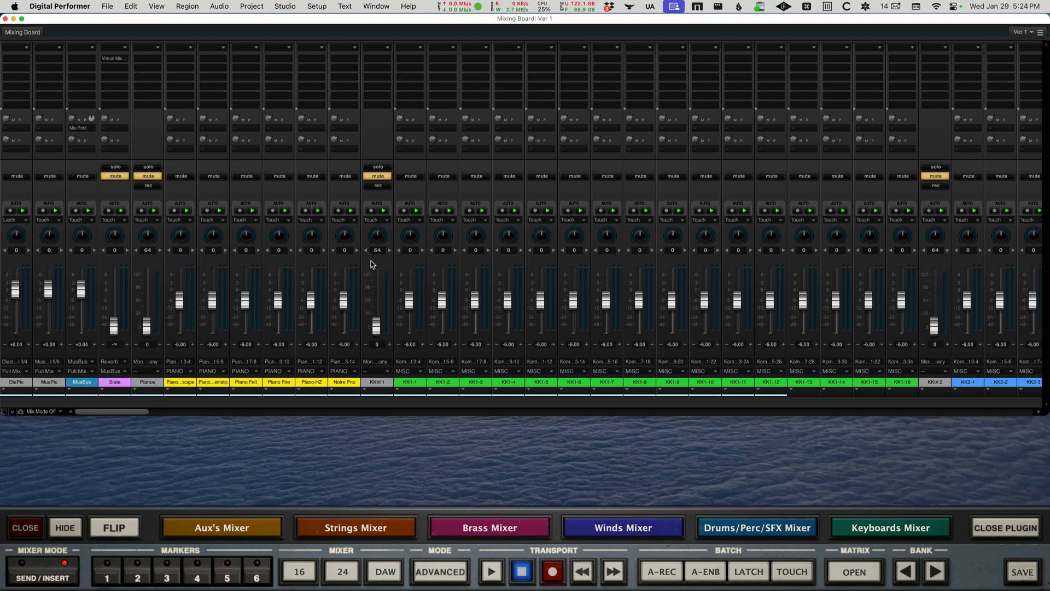
pyautogui.click(221, 528)
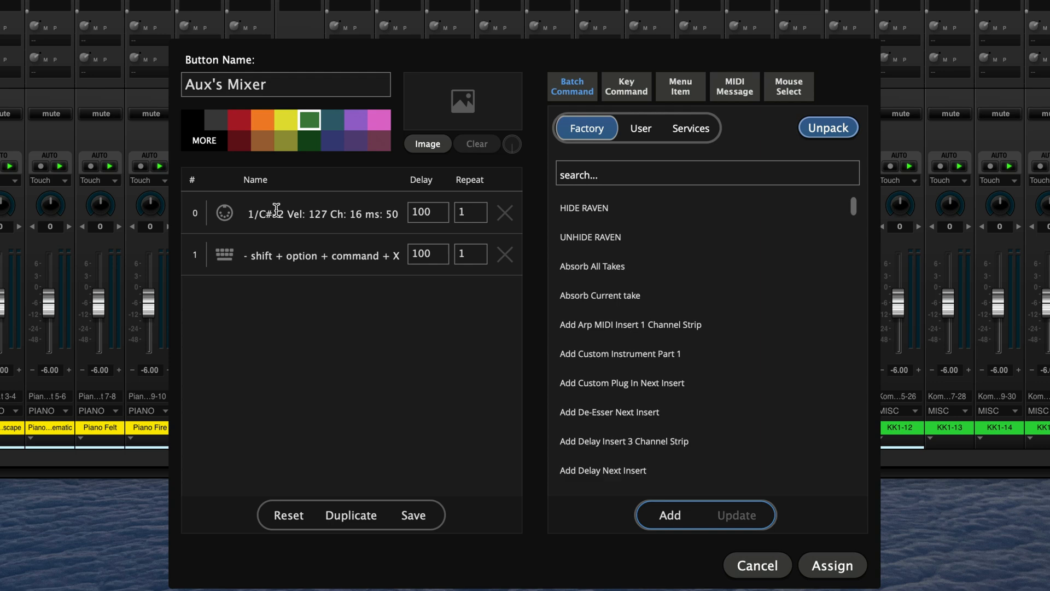
pyautogui.moveTo(216, 204)
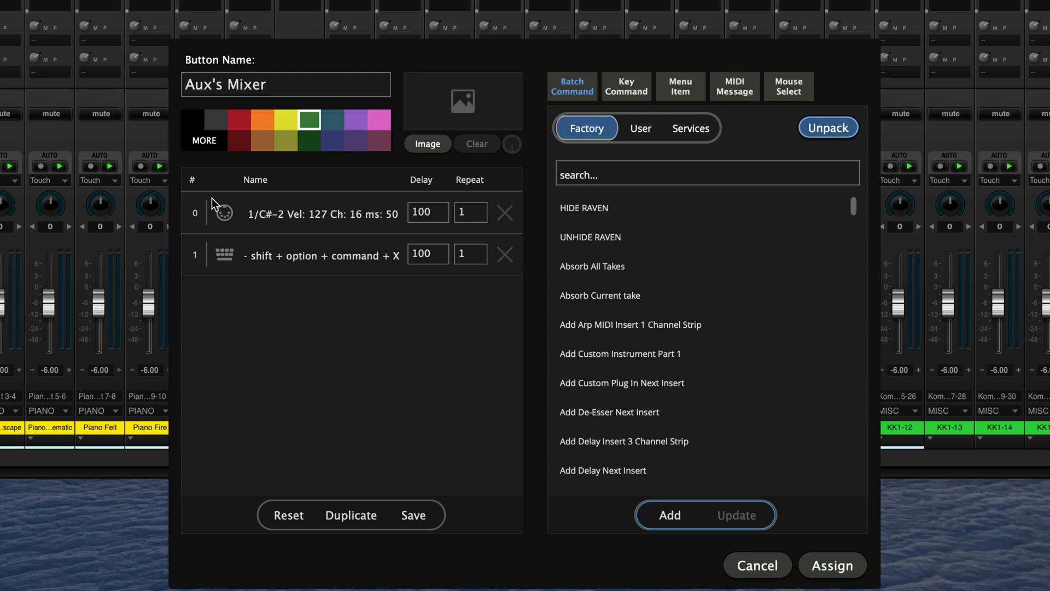
pyautogui.moveTo(559, 52)
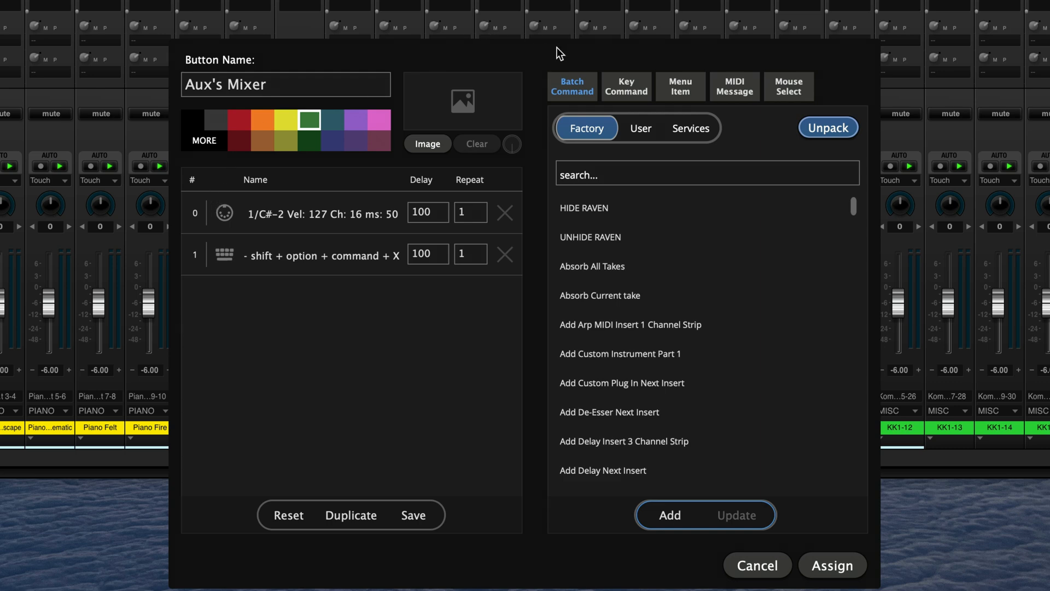
# Show the Aux's Mixer button's MIDI Message settings with Note, Channel, Velocity and Duration fields
pyautogui.click(734, 85)
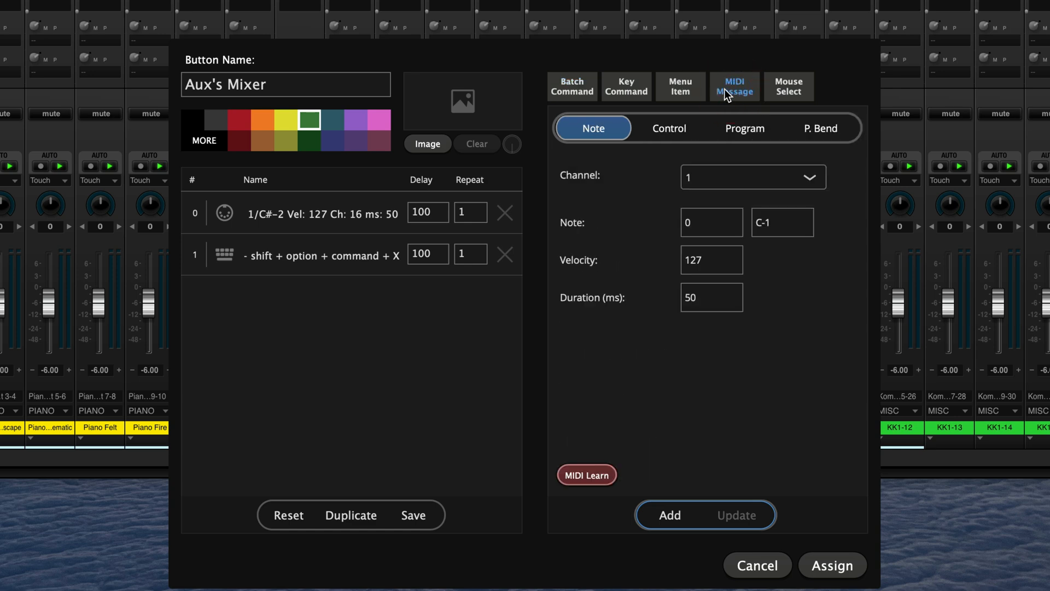
pyautogui.moveTo(764, 174)
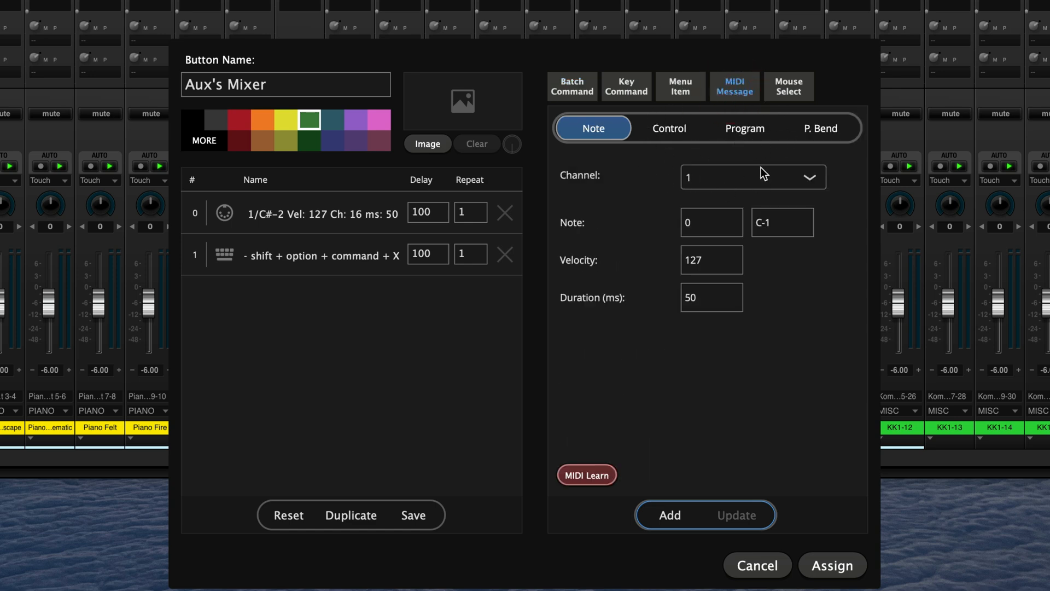
pyautogui.moveTo(505, 320)
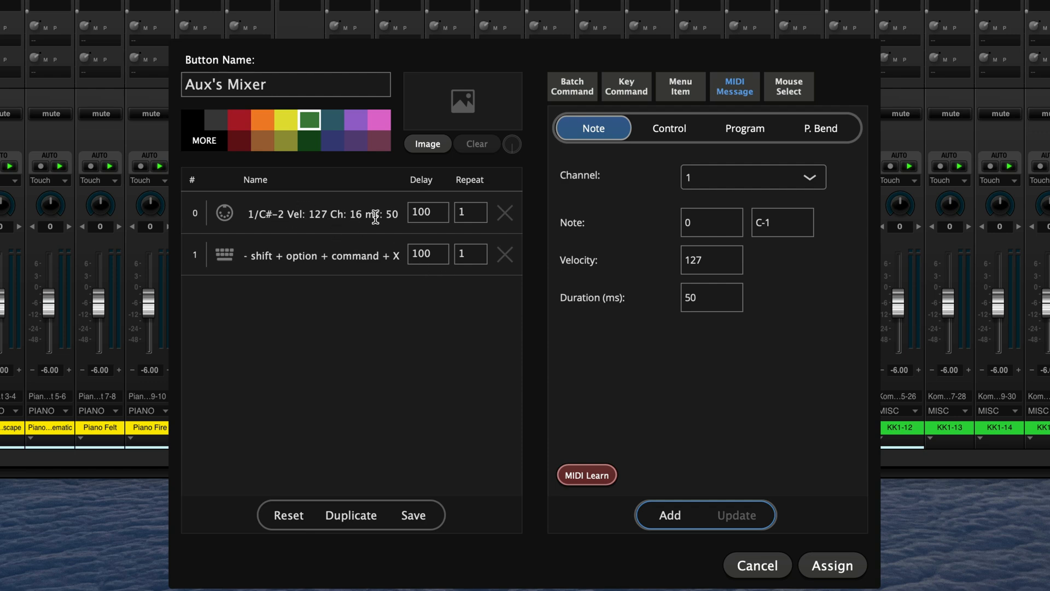
pyautogui.moveTo(351, 213)
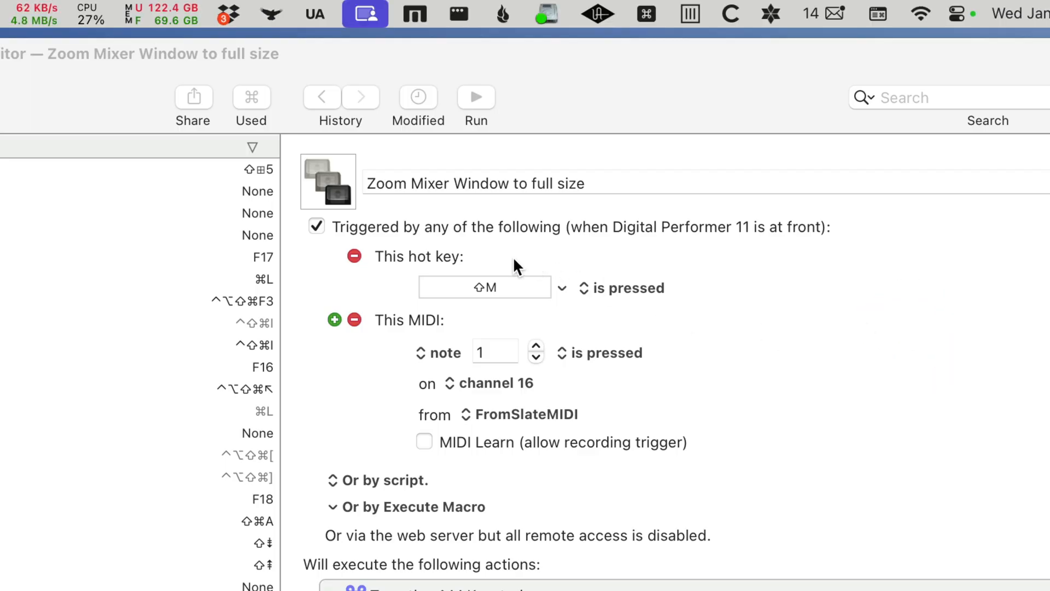
pyautogui.moveTo(470, 305)
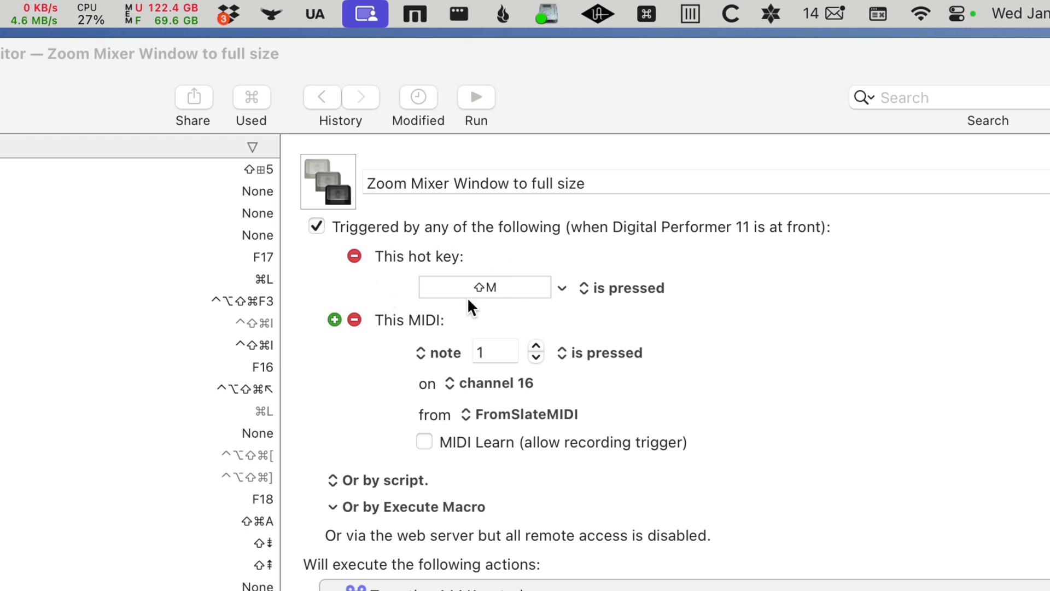
pyautogui.moveTo(335, 324)
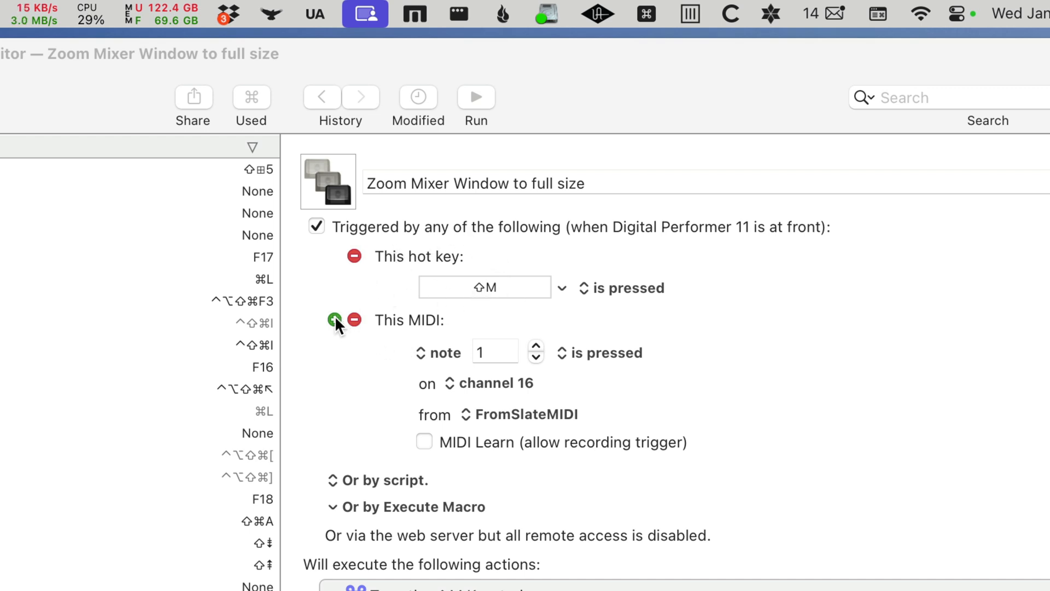
pyautogui.click(335, 321)
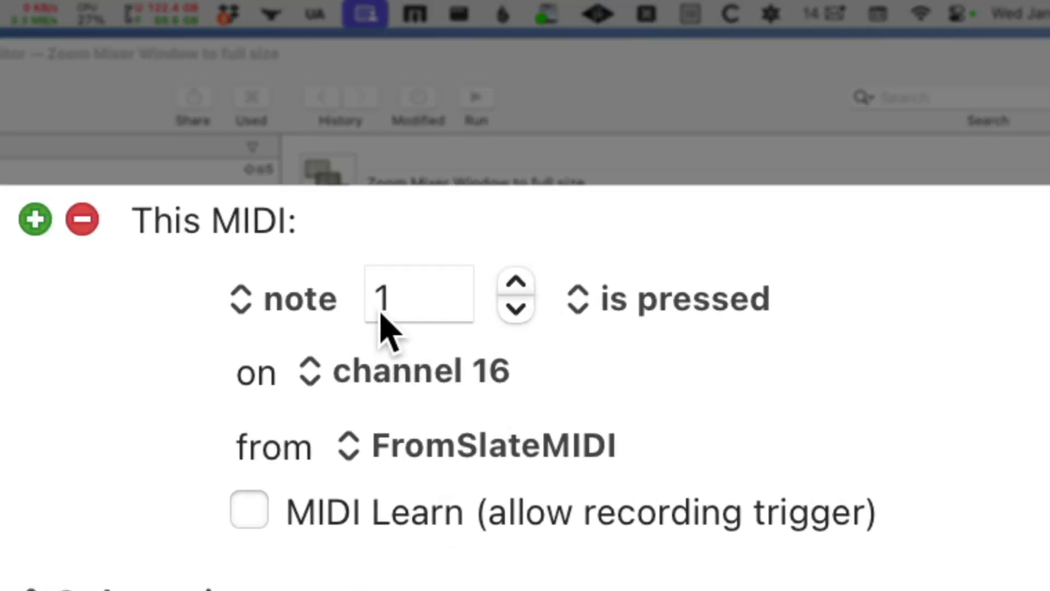
pyautogui.moveTo(448, 401)
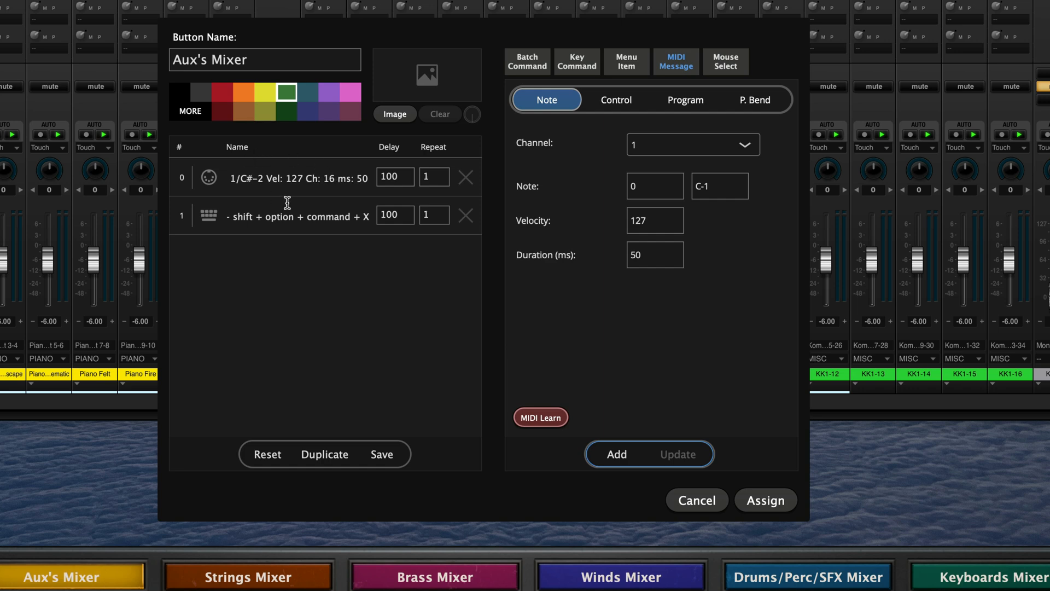
pyautogui.moveTo(266, 213)
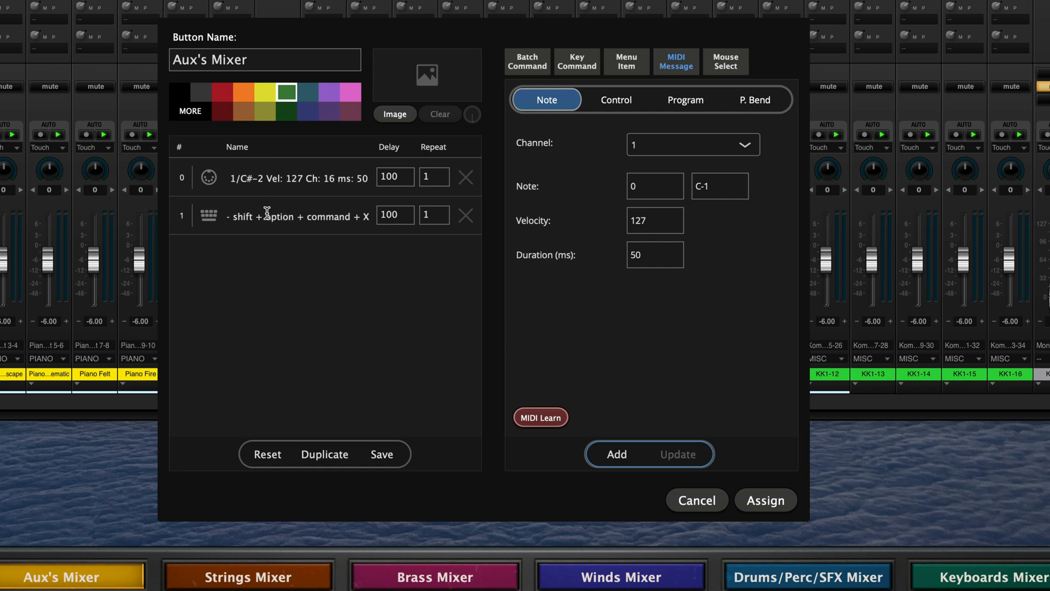
pyautogui.moveTo(271, 227)
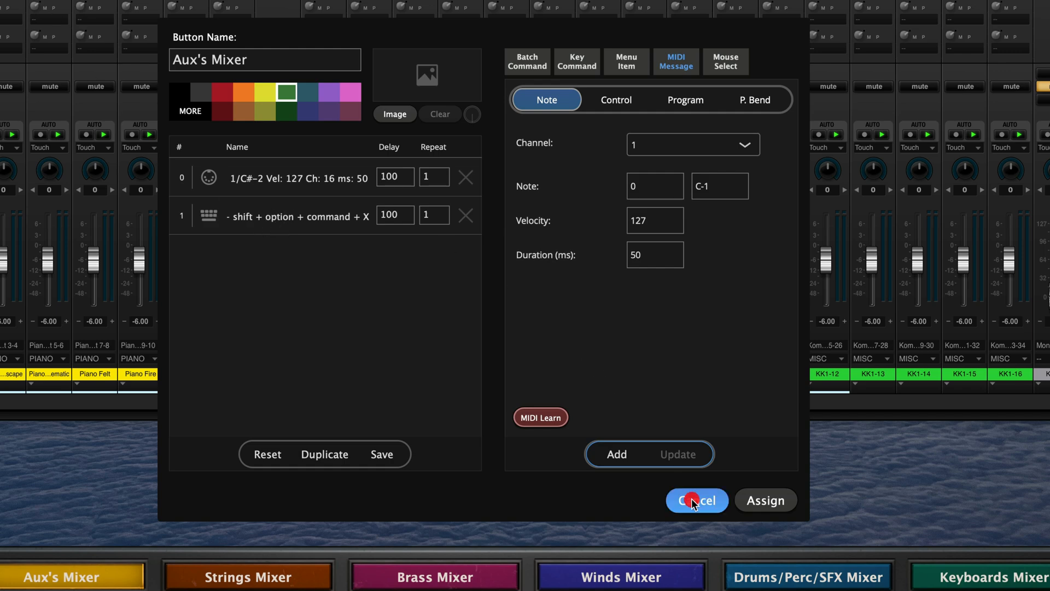
# Cancel out of the Aux's Mixer button editor, leaving its MIDI note and keystroke steps unchanged
pyautogui.click(697, 500)
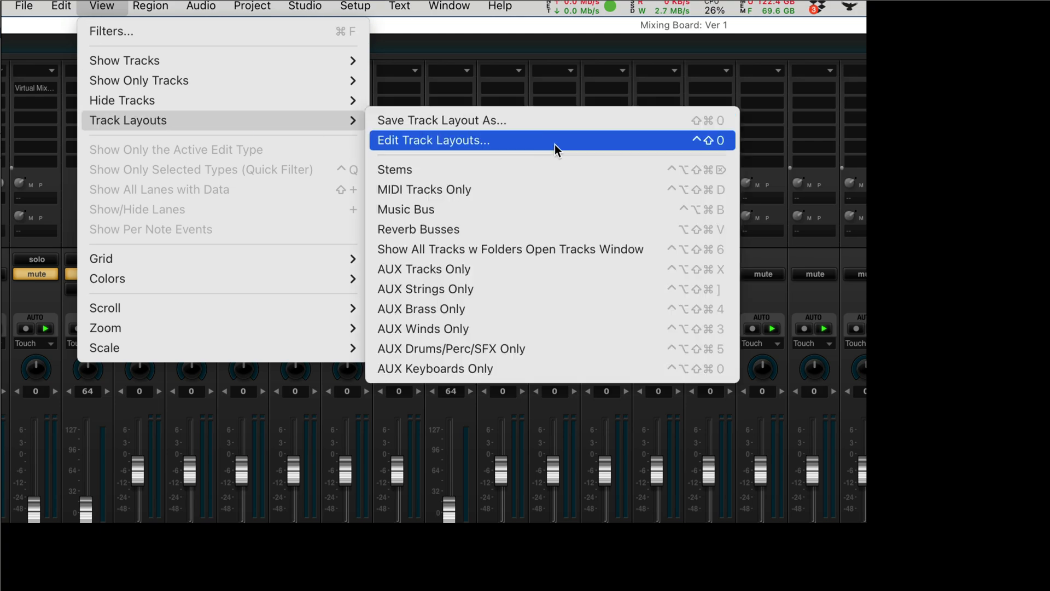
pyautogui.click(200, 6)
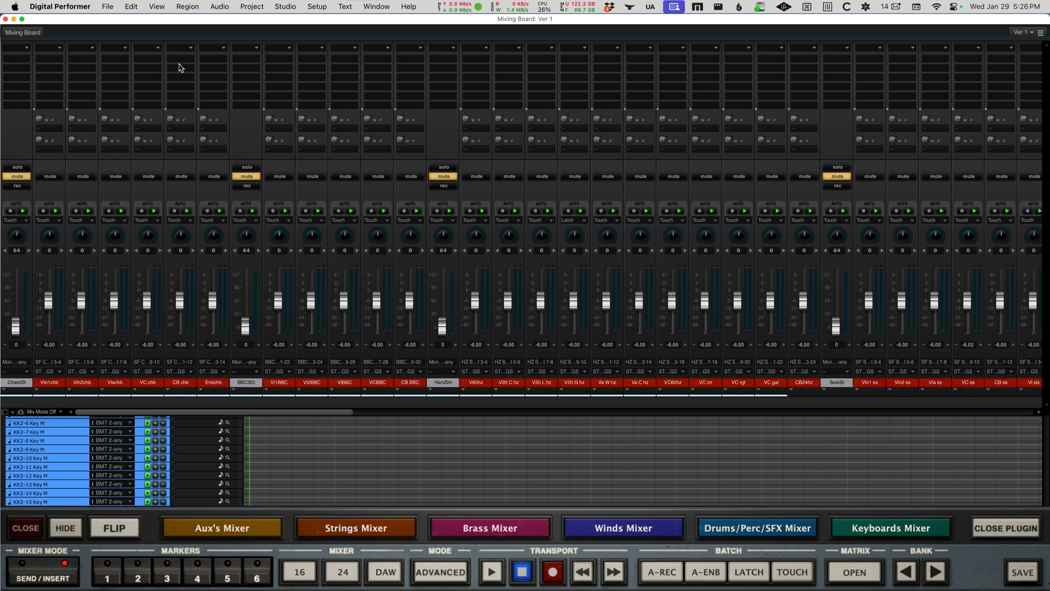
pyautogui.moveTo(231, 414)
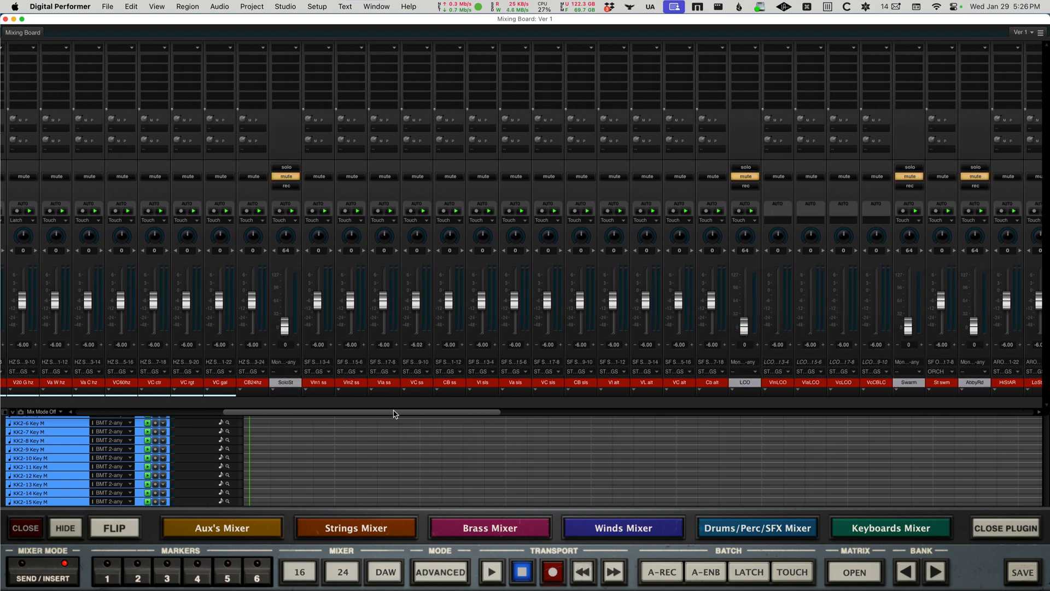
pyautogui.hscroll(3)
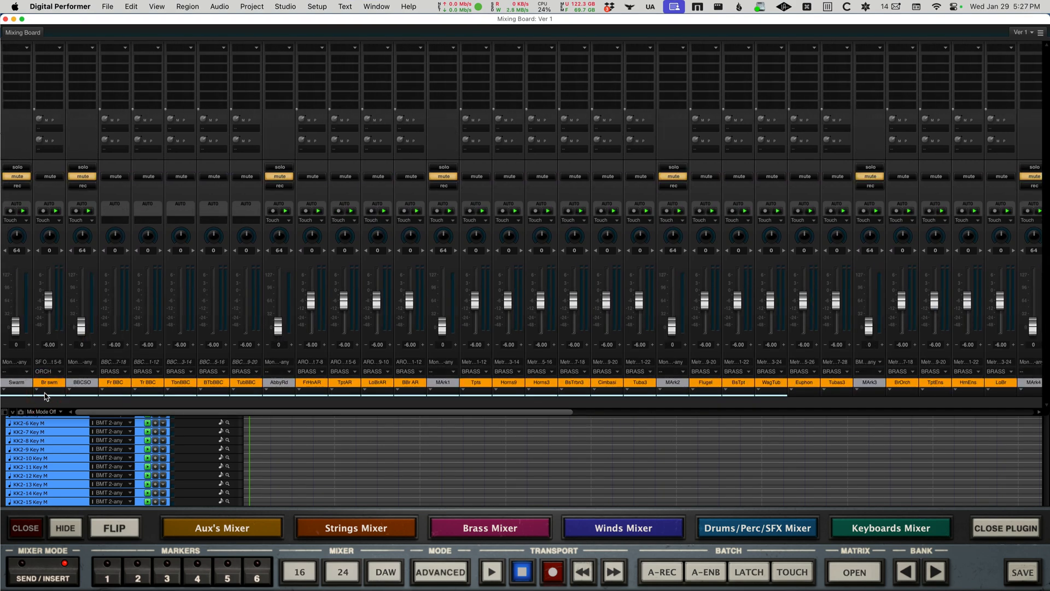
pyautogui.click(622, 527)
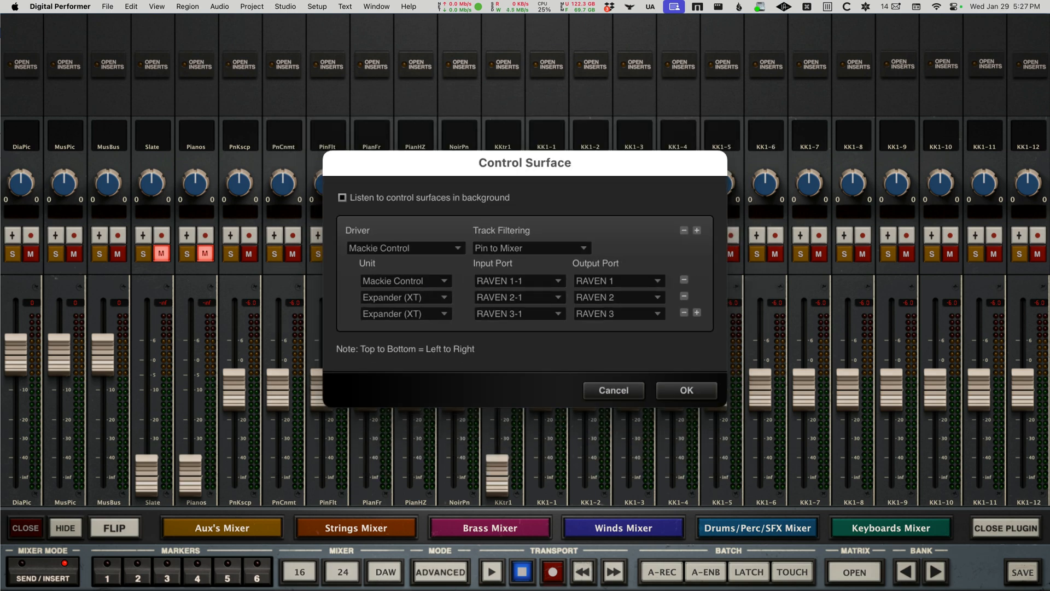
# Confirm the Control Surface dialog with Mackie Control and two Expanders on RAVEN ports
pyautogui.click(685, 390)
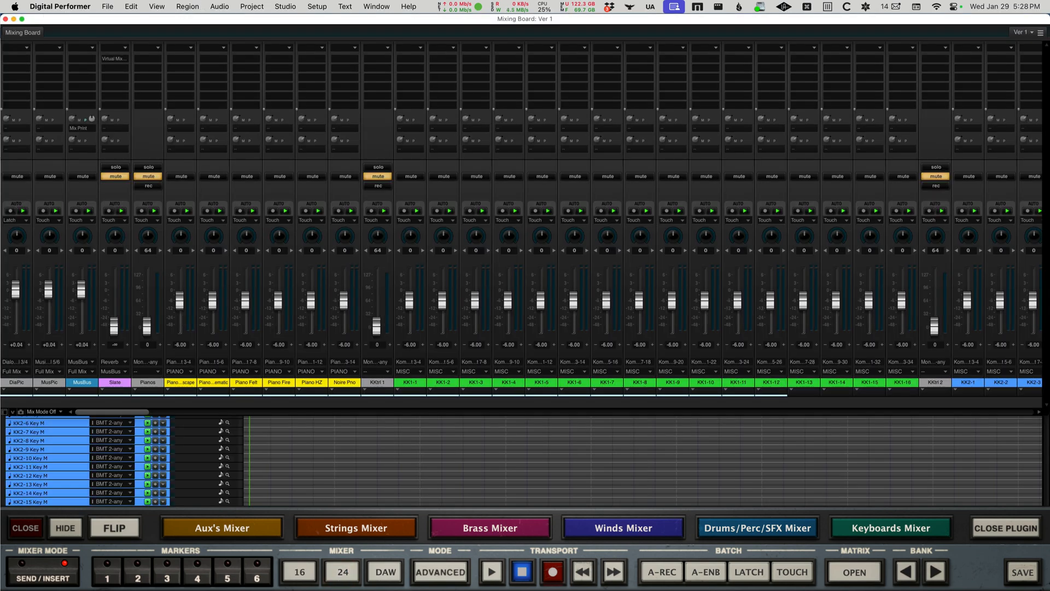
pyautogui.moveTo(362, 57)
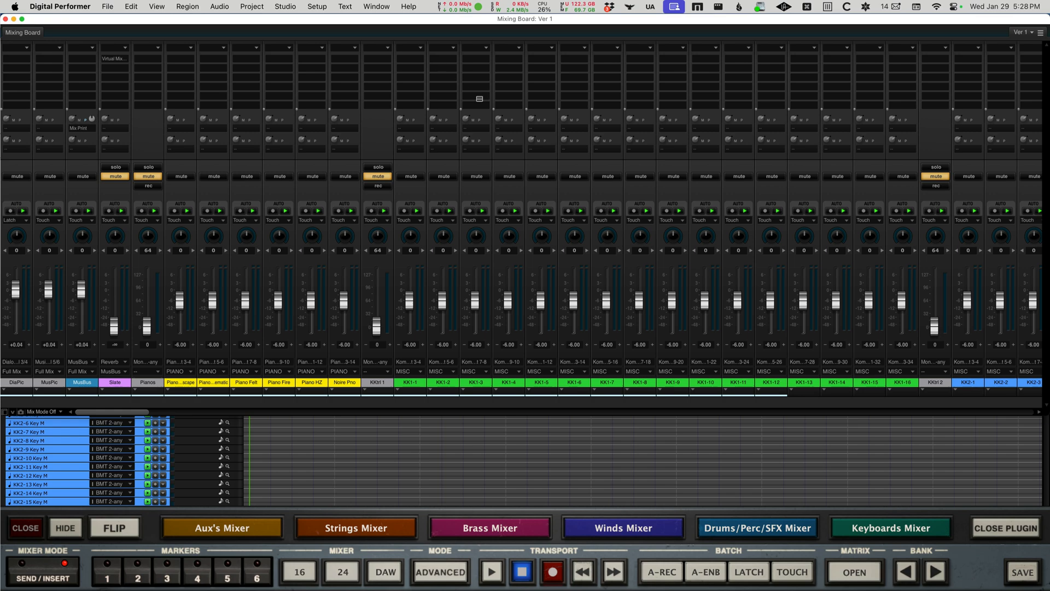
pyautogui.moveTo(72, 441)
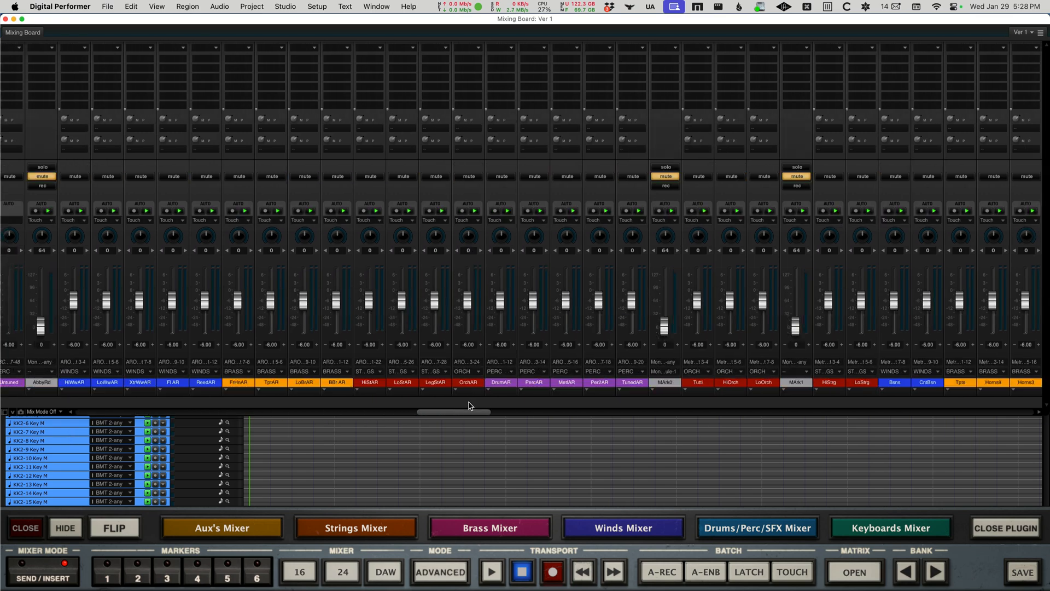
pyautogui.hscroll(-3)
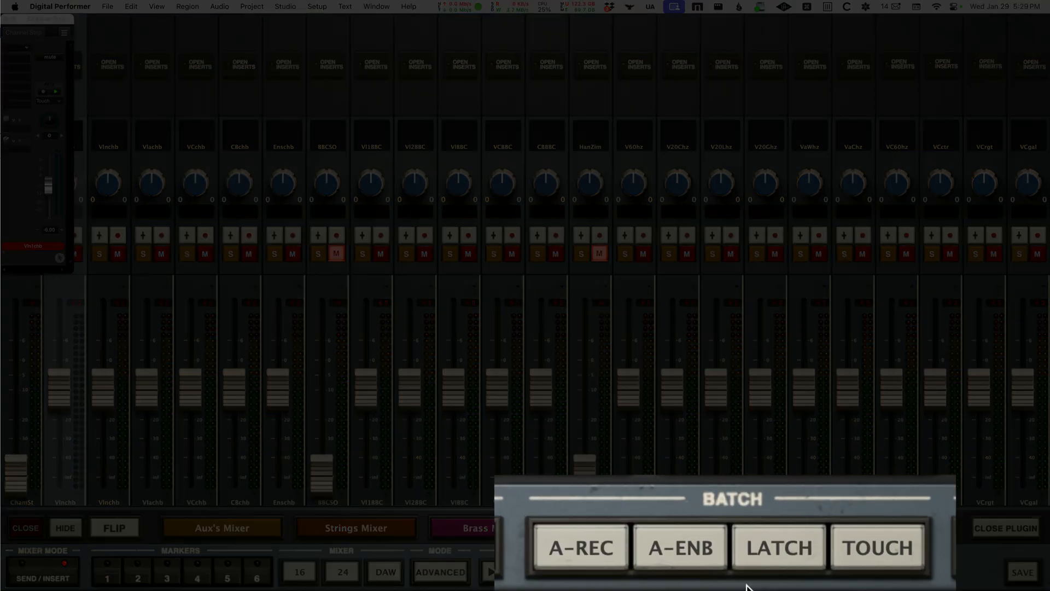
pyautogui.moveTo(678, 500)
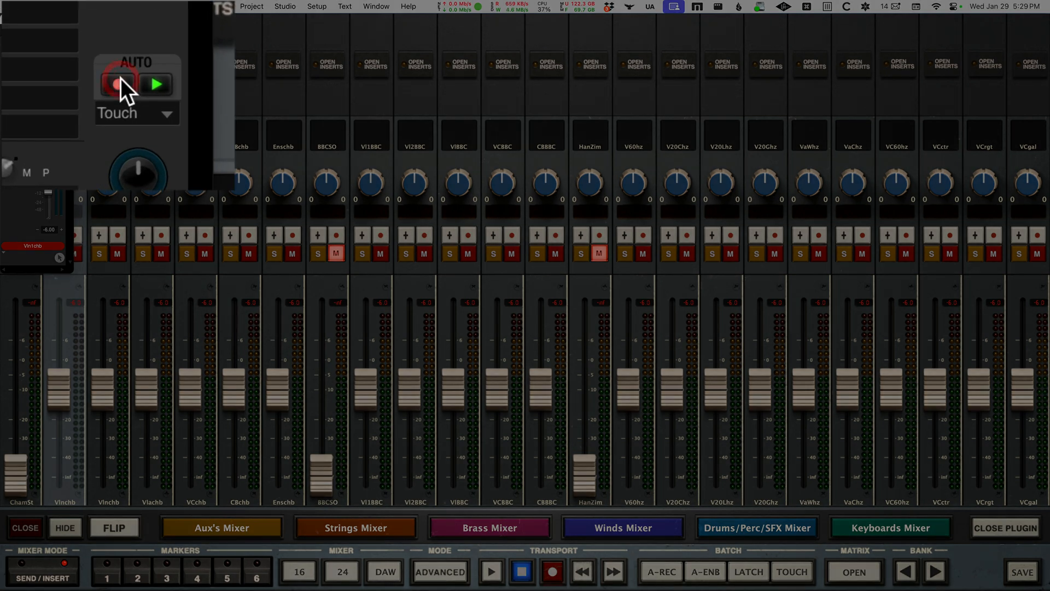
# Arm automation on the Vlnchb channel strip, try Latch mode, then set it back to Touch
pyautogui.click(118, 84)
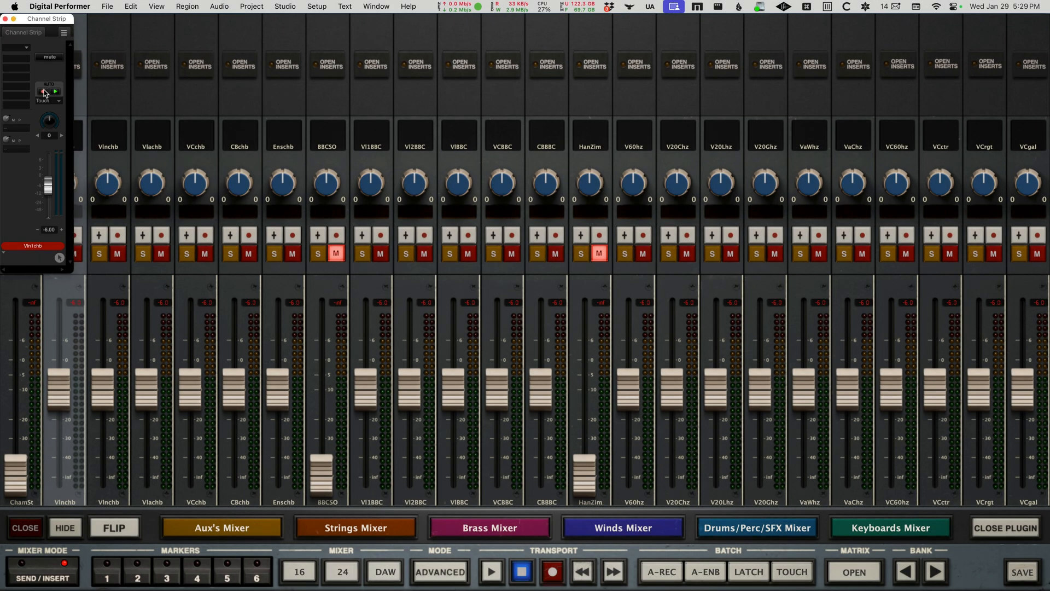
pyautogui.click(47, 100)
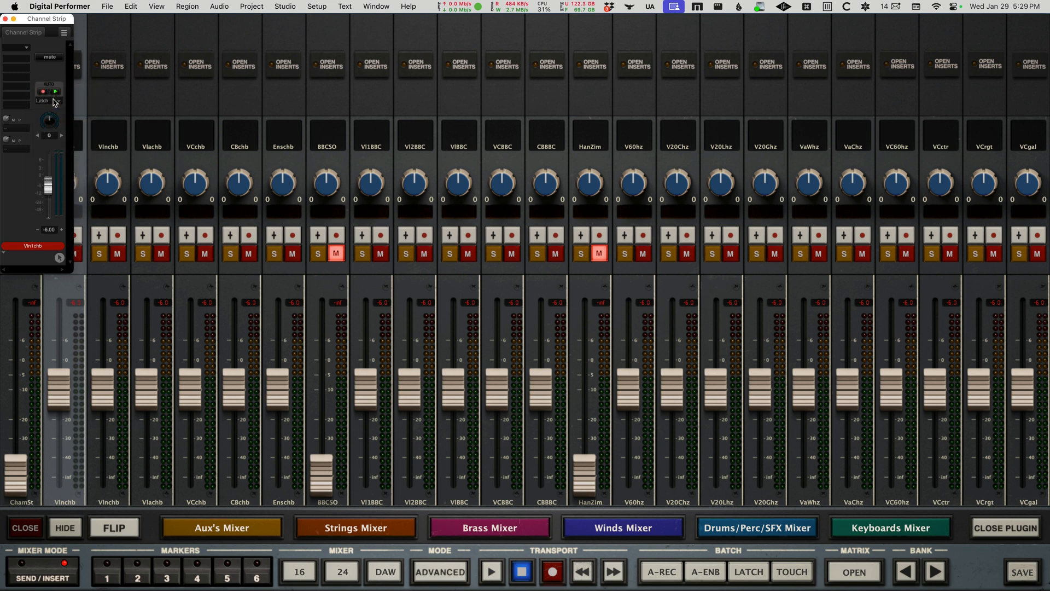
pyautogui.moveTo(55, 100)
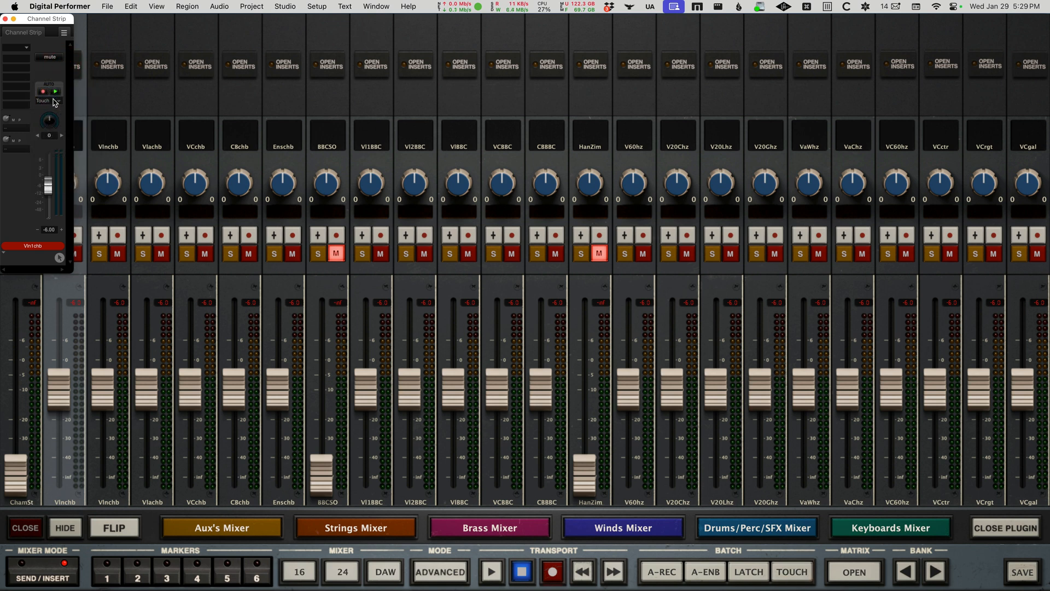
pyautogui.click(44, 92)
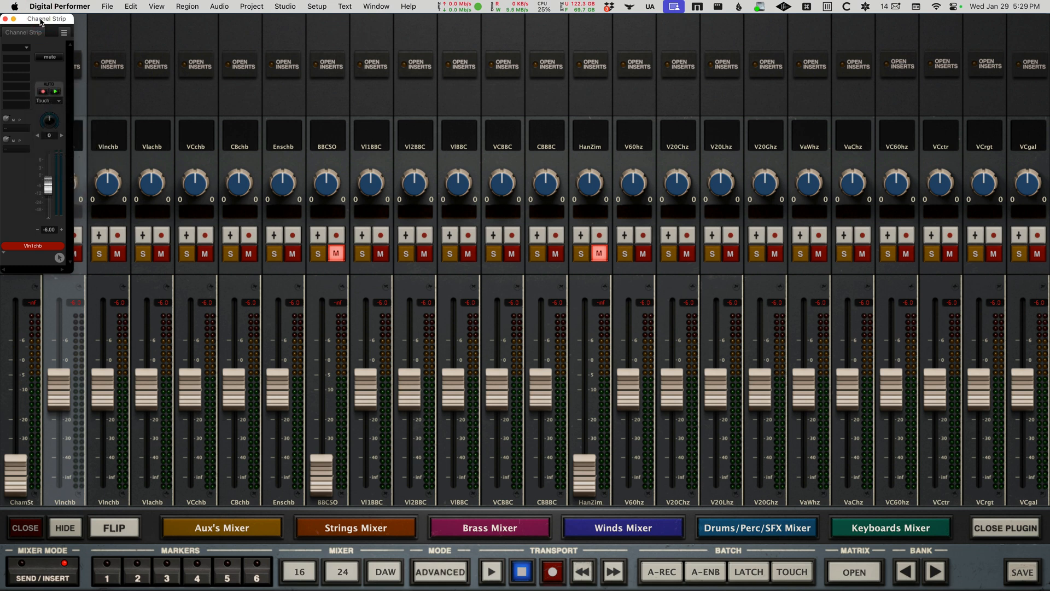
pyautogui.click(44, 92)
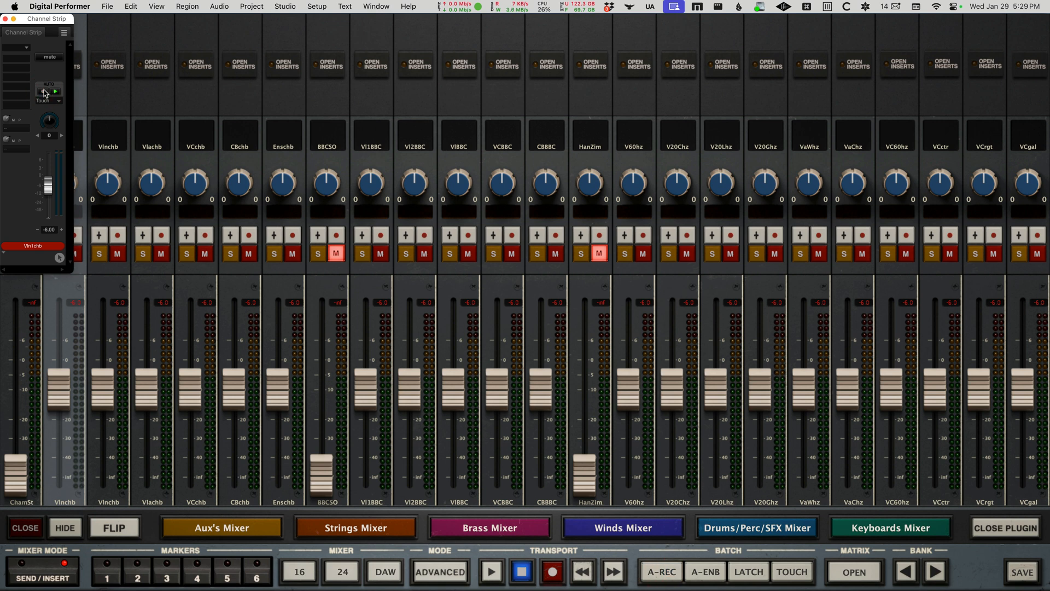
pyautogui.click(274, 235)
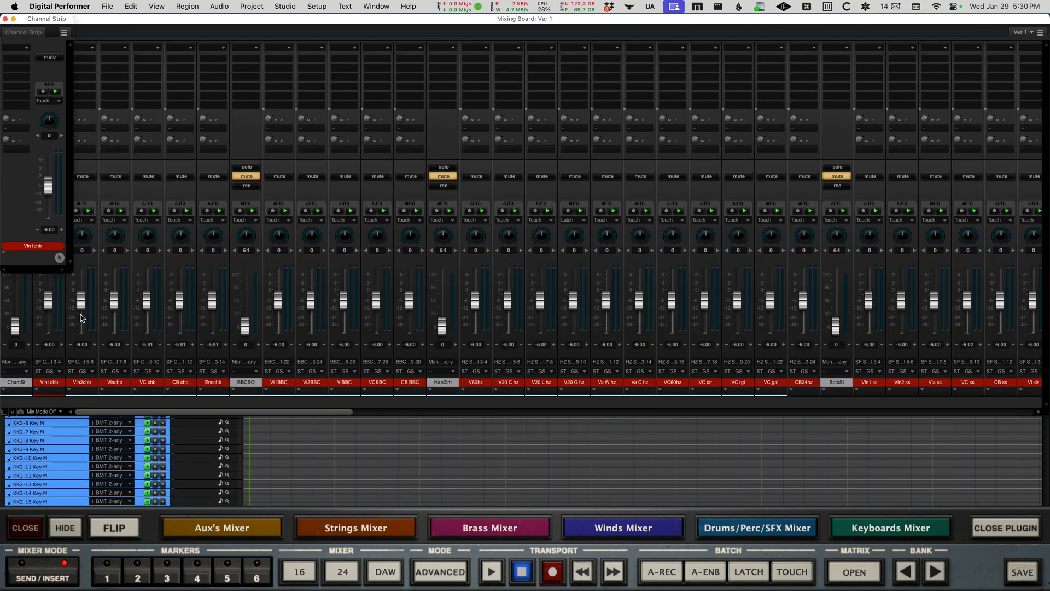
# Pull the Vlachb fader down in the Mixing Board and on the Raven so it sits below the other strings
pyautogui.moveTo(114, 312); pyautogui.dragTo(114, 297)
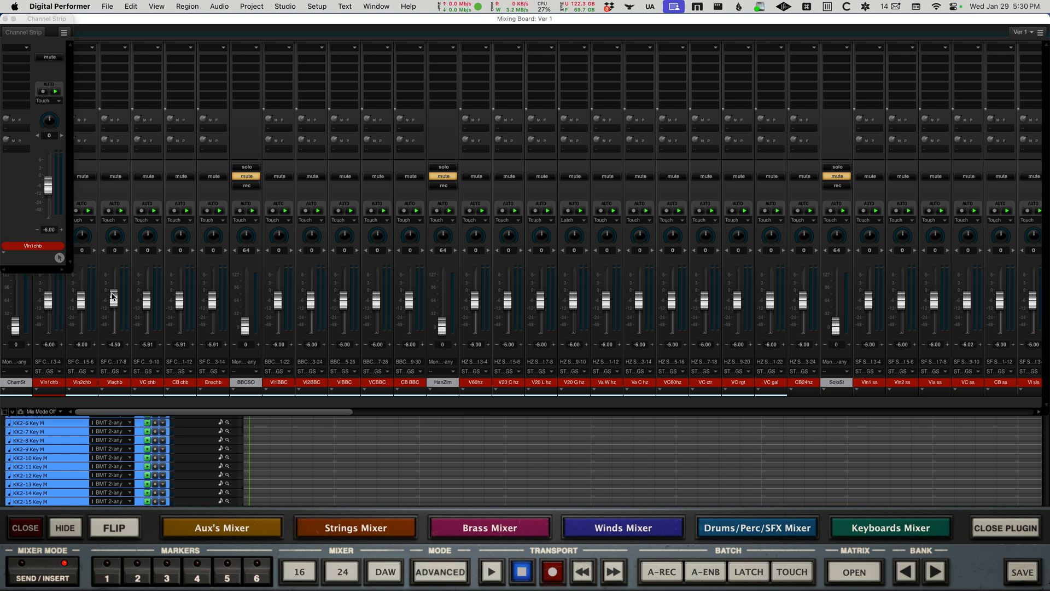
pyautogui.moveTo(113, 294); pyautogui.dragTo(113, 302)
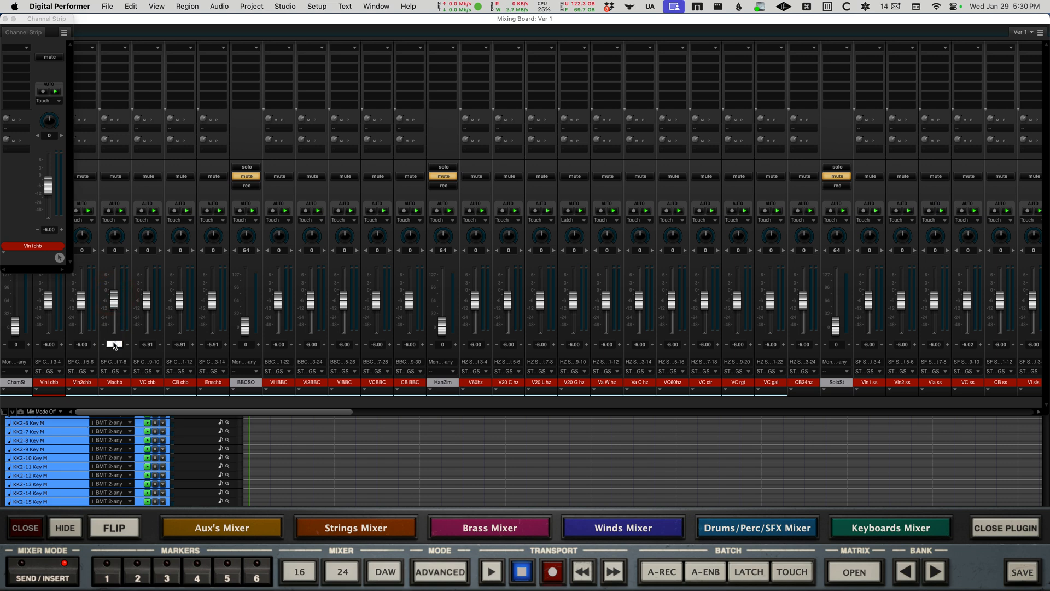
pyautogui.click(354, 528)
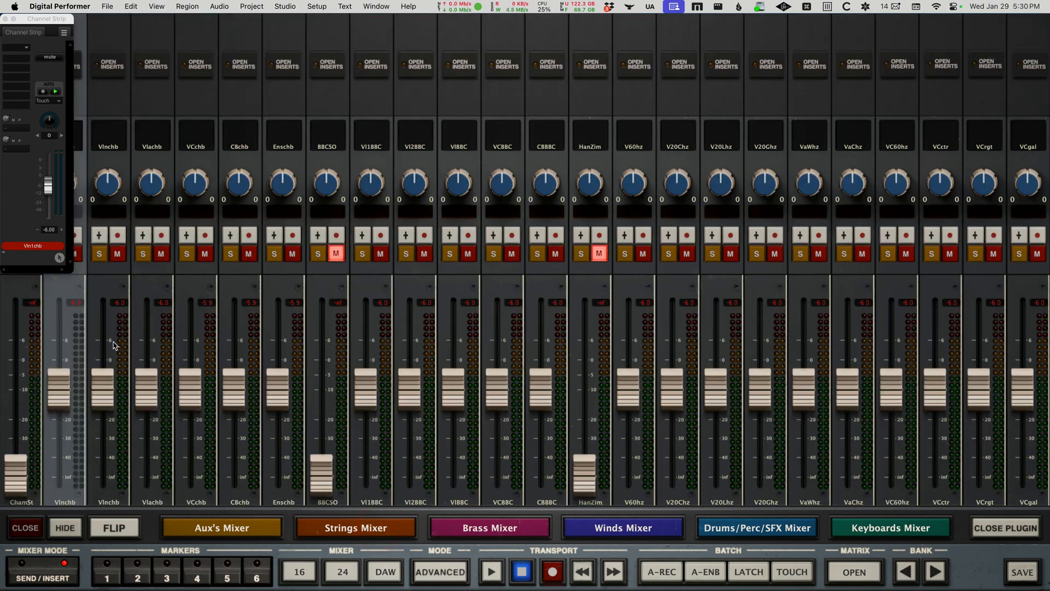
pyautogui.moveTo(152, 372); pyautogui.dragTo(145, 408)
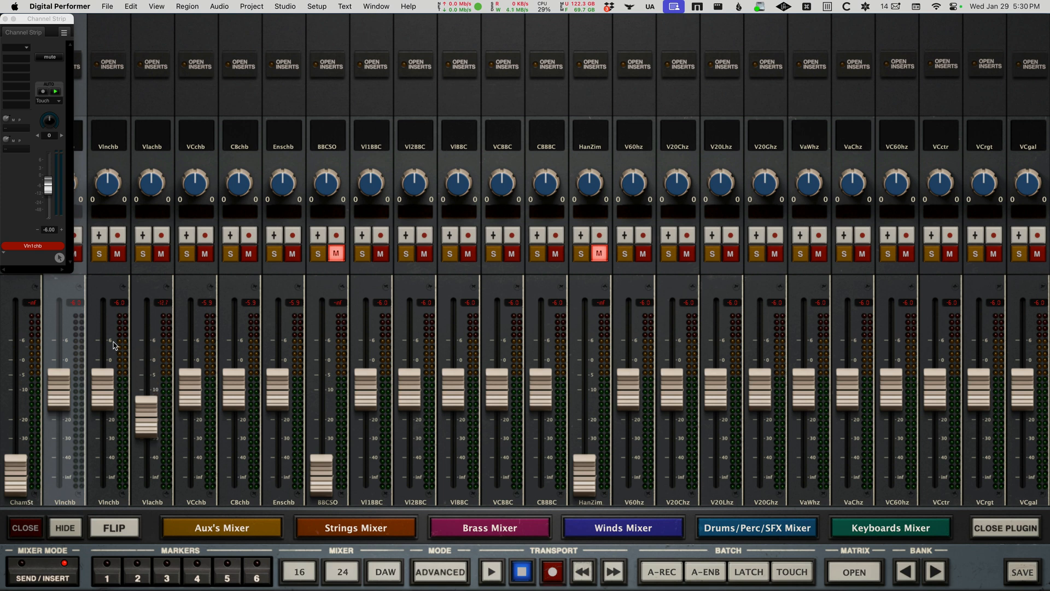
pyautogui.moveTo(146, 425); pyautogui.dragTo(146, 376)
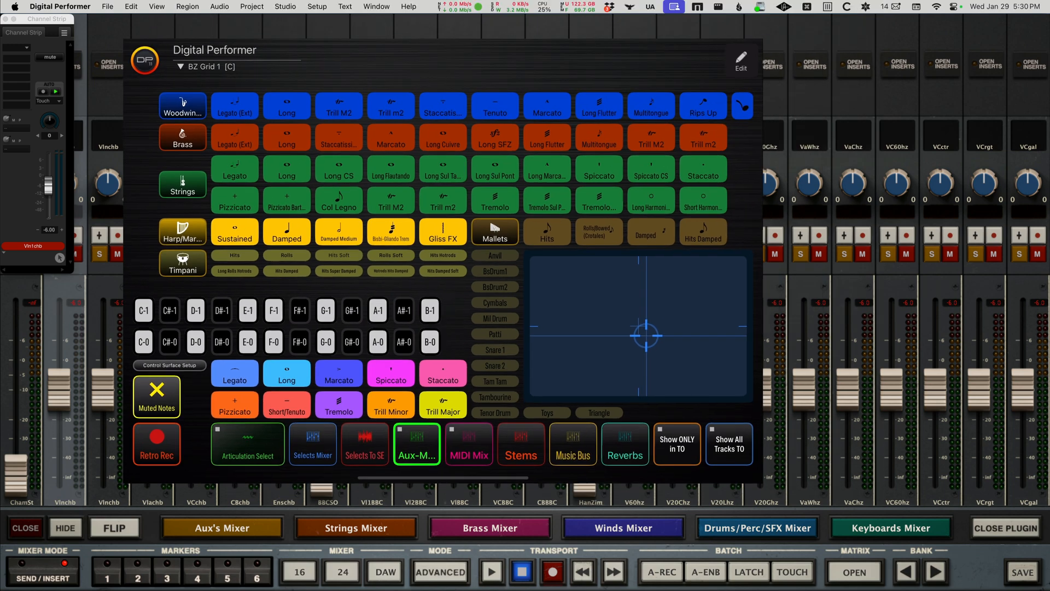
# Show the Digital Performer BZ Grid 1 page in MetaGrid Pro
pyautogui.click(855, 571)
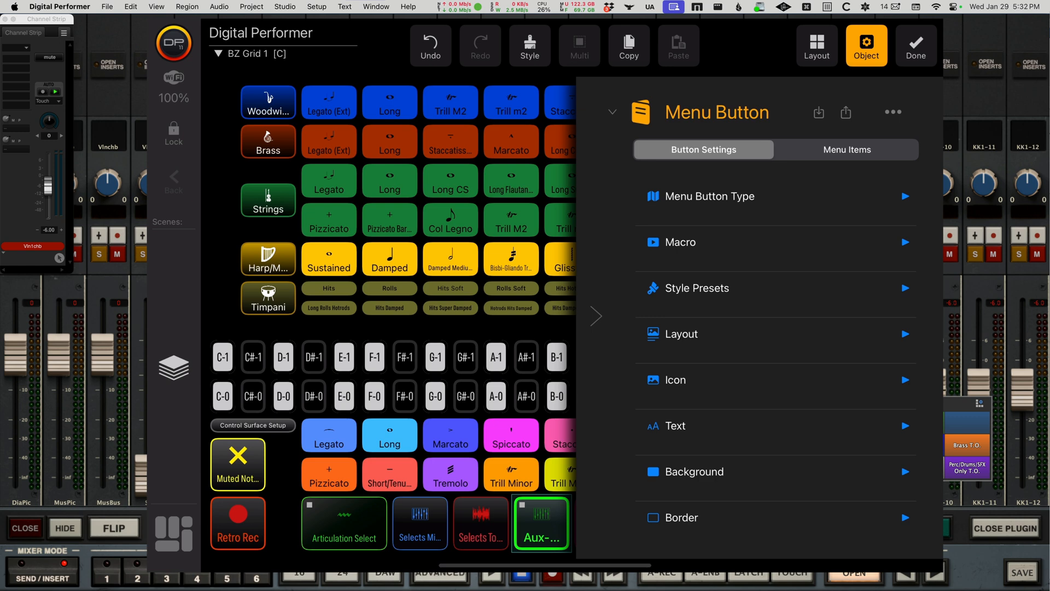
# Assign the Aux-Mixer macro to the Menu on Long Press button and exit edit mode with Done
pyautogui.click(846, 150)
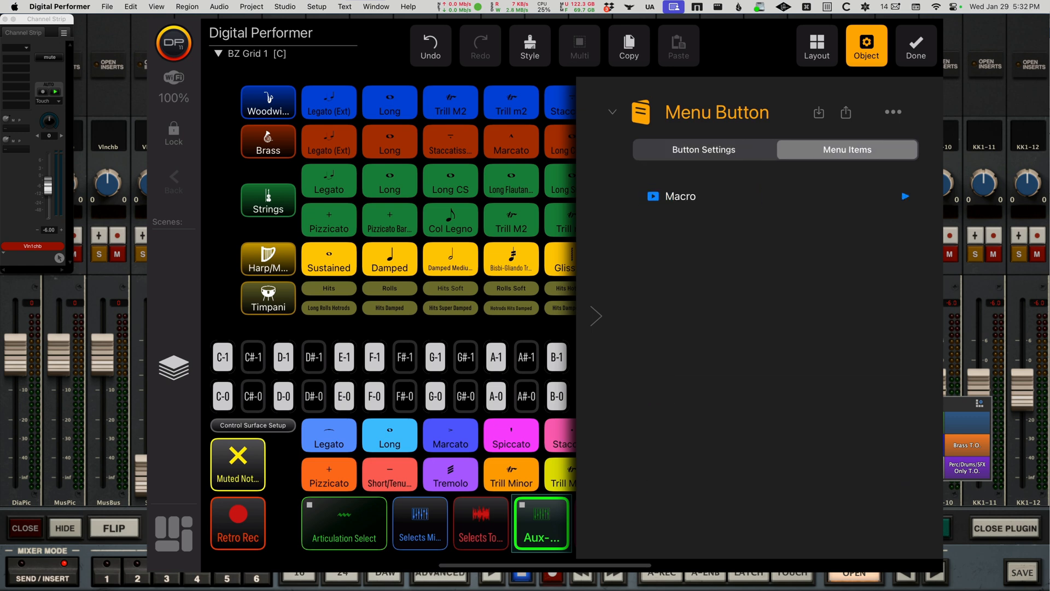
pyautogui.click(704, 150)
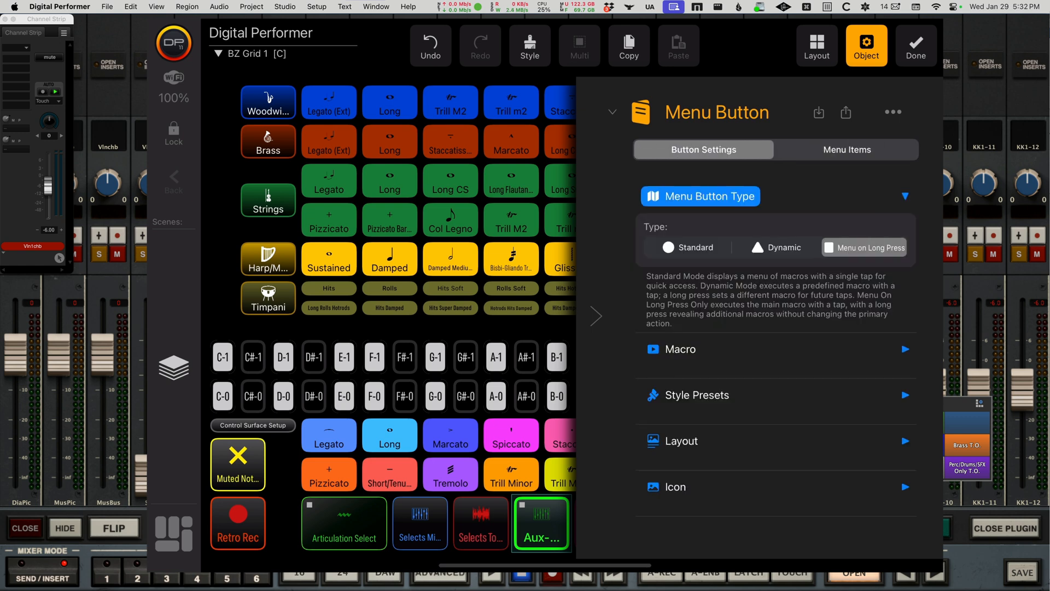
pyautogui.click(679, 349)
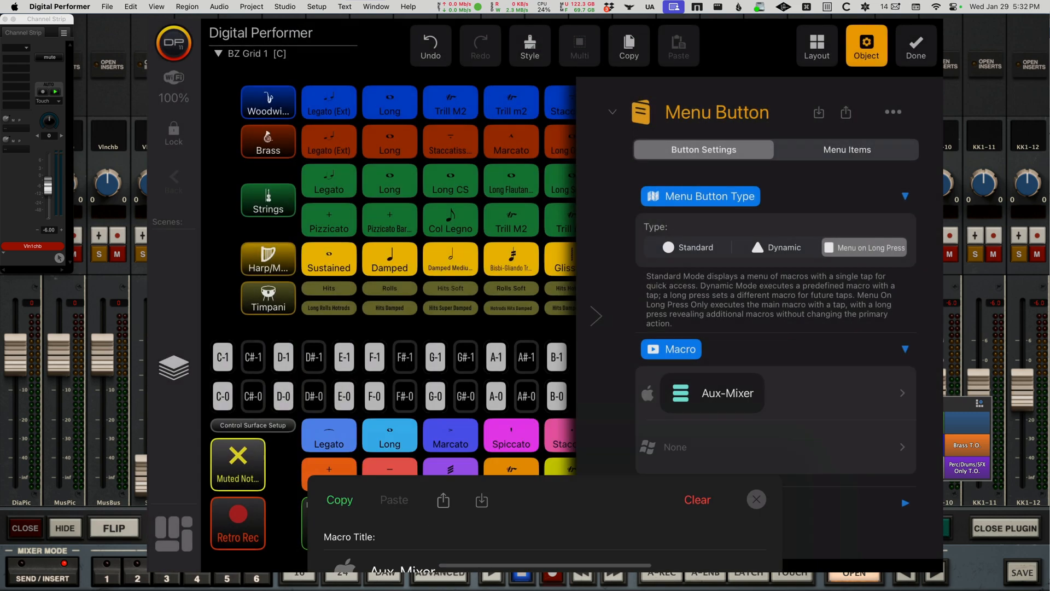
pyautogui.click(915, 44)
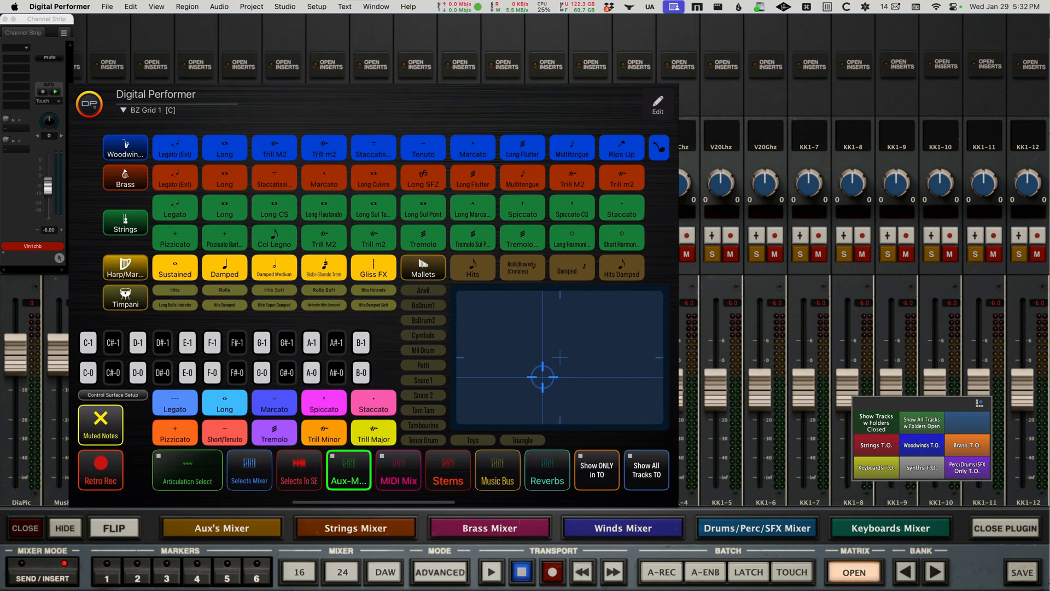